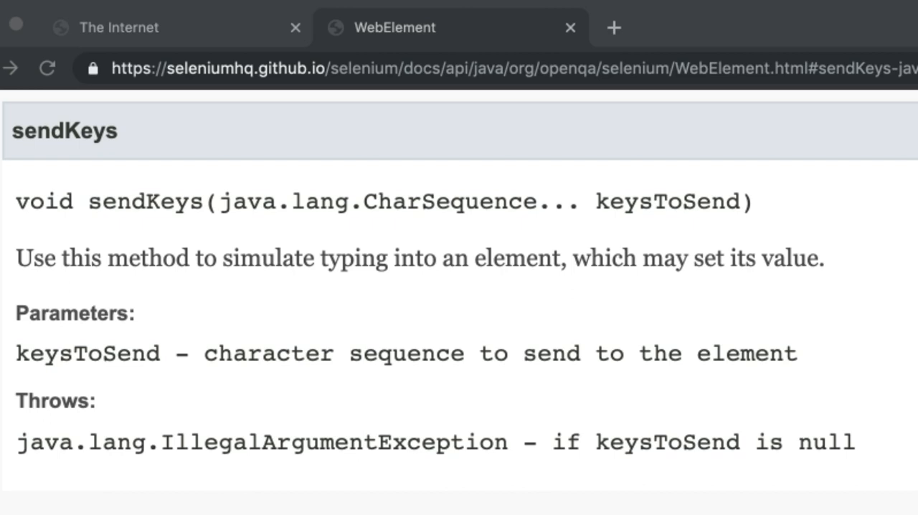
Open the Key Presses page and type R then Backspace so the field reports BACK_SPACE
left_click(107, 27)
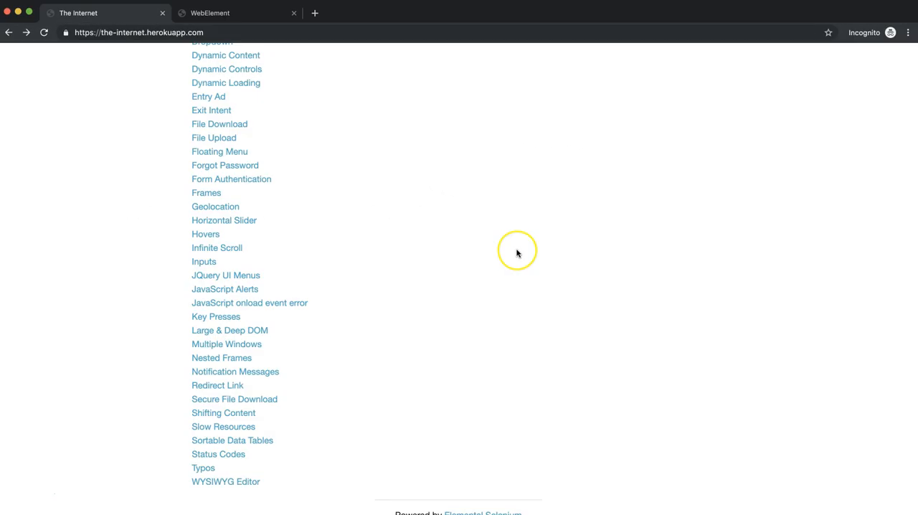
mouse_move(492, 258)
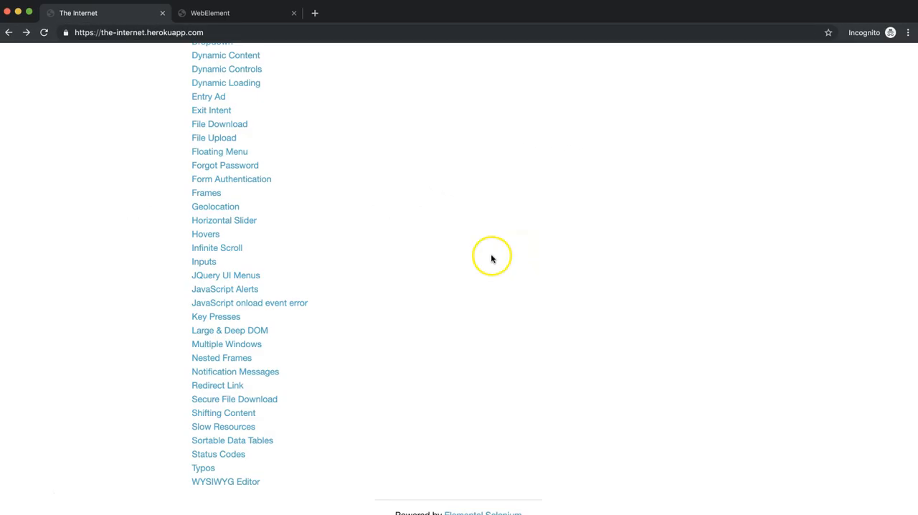
left_click(215, 317)
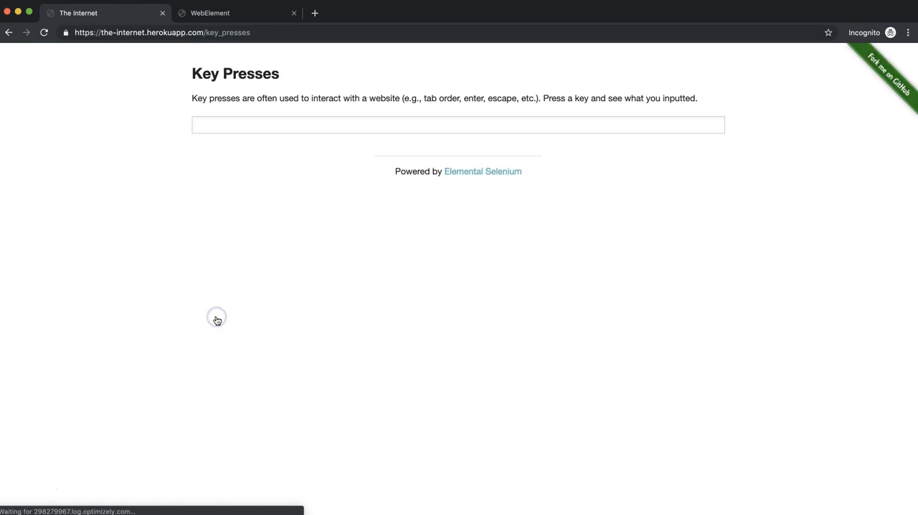
left_click(458, 123)
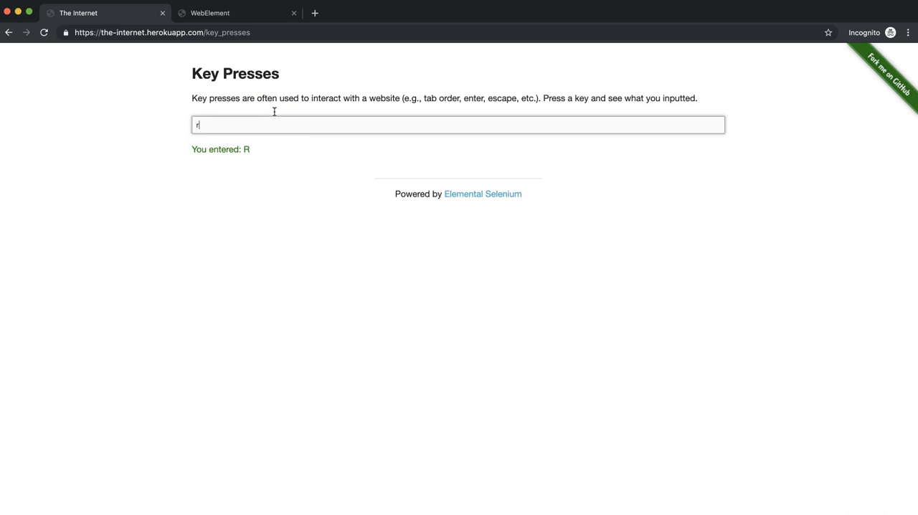
key("Backspace")
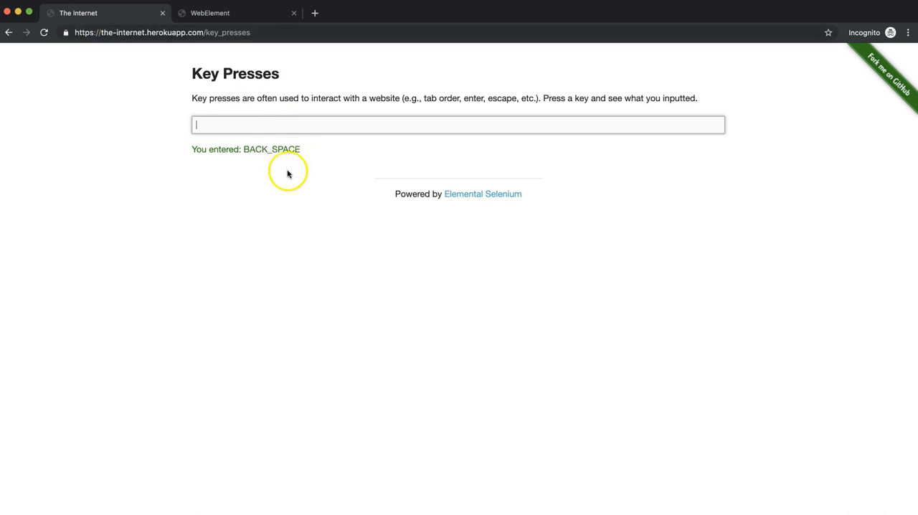
mouse_move(308, 186)
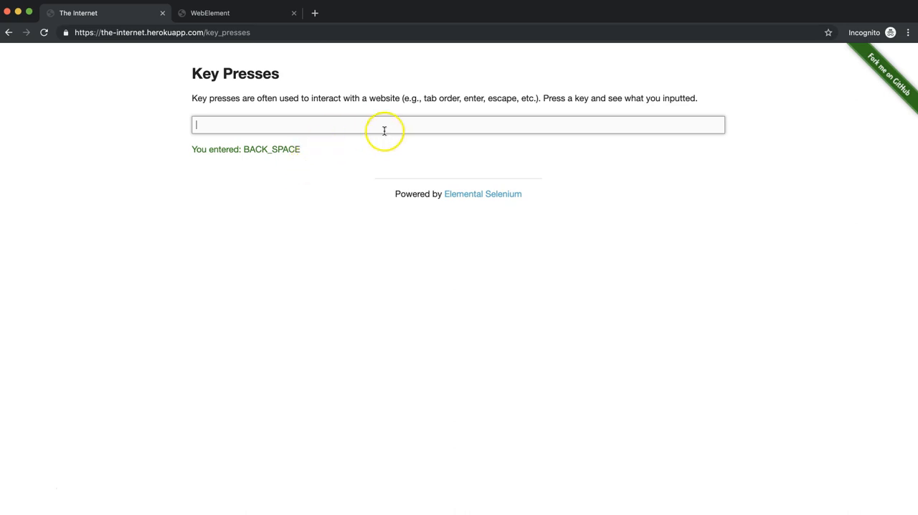
mouse_move(283, 163)
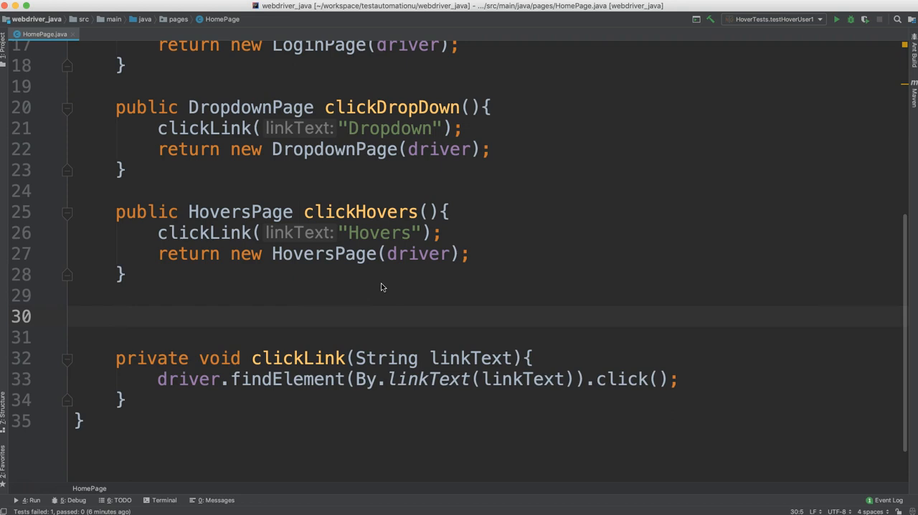
Write clickKeyPresses in HomePage: clickLink("Key Presses") and return new KeyPressesPage(driver), then select the unresolved class
type("public")
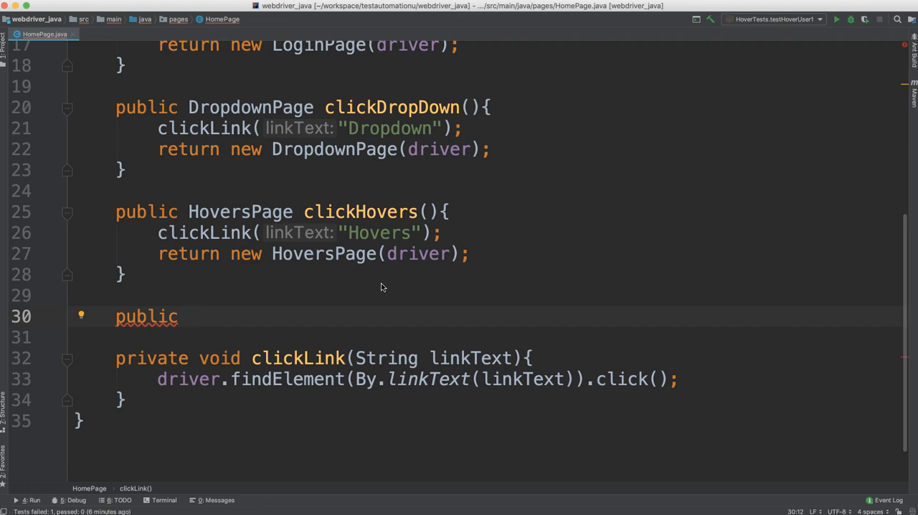
type("KeyPressesPage clickKeyPresses(){")
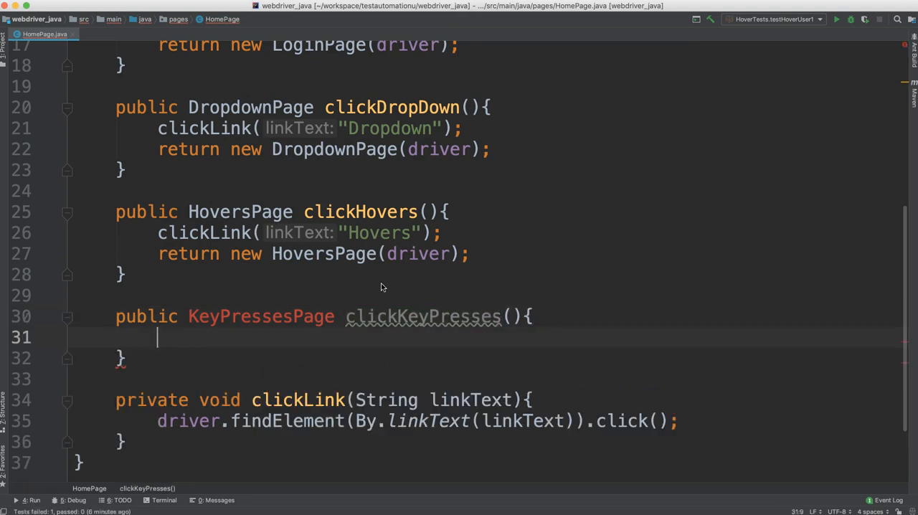
type("clickLink(\"Key P")
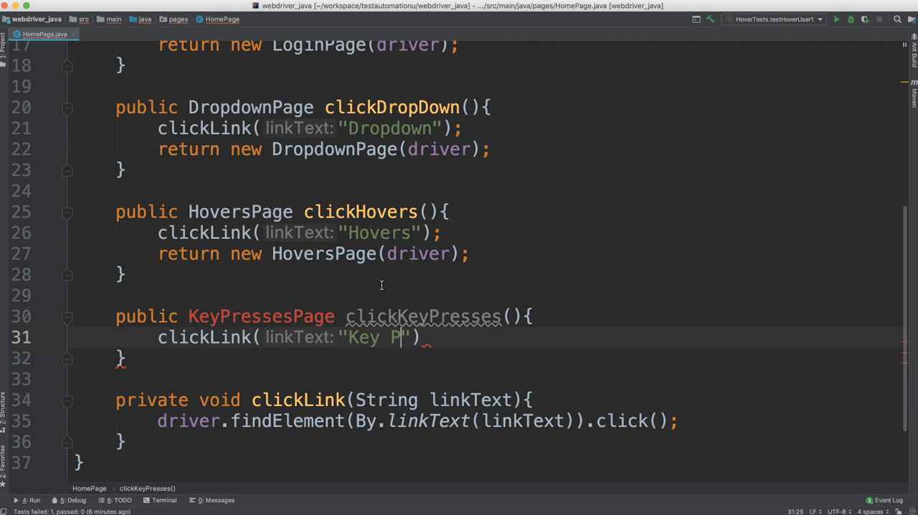
type("return new KeyPressesP")
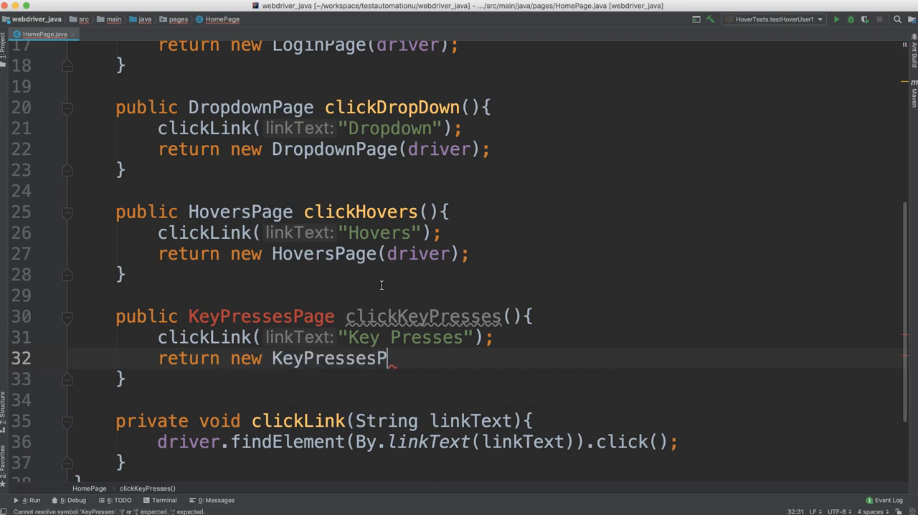
type("age(driver)")
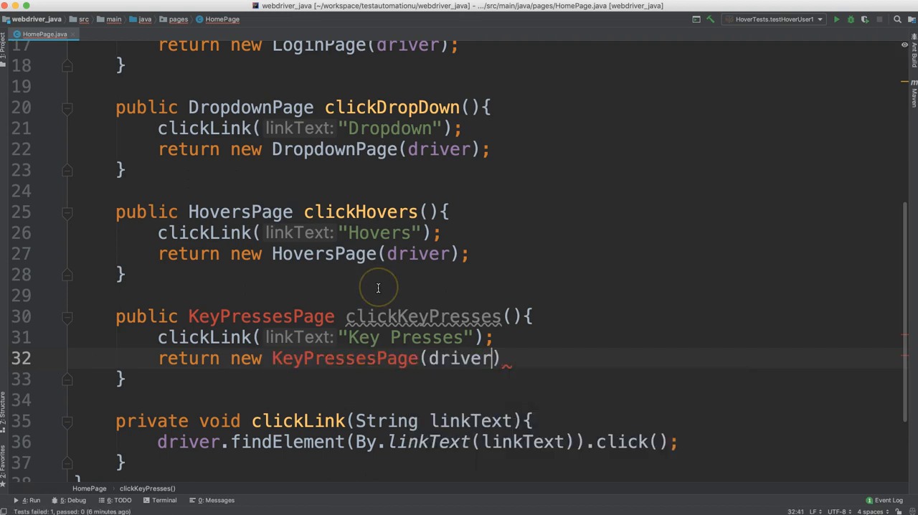
double_click(344, 358)
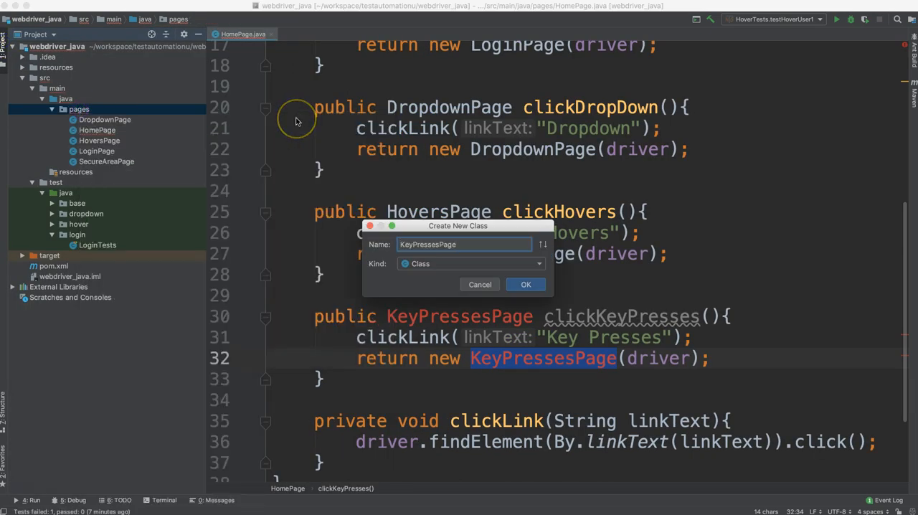
Create KeyPressesPage in pages and start its constructor taking a WebDriver
left_click(526, 284)
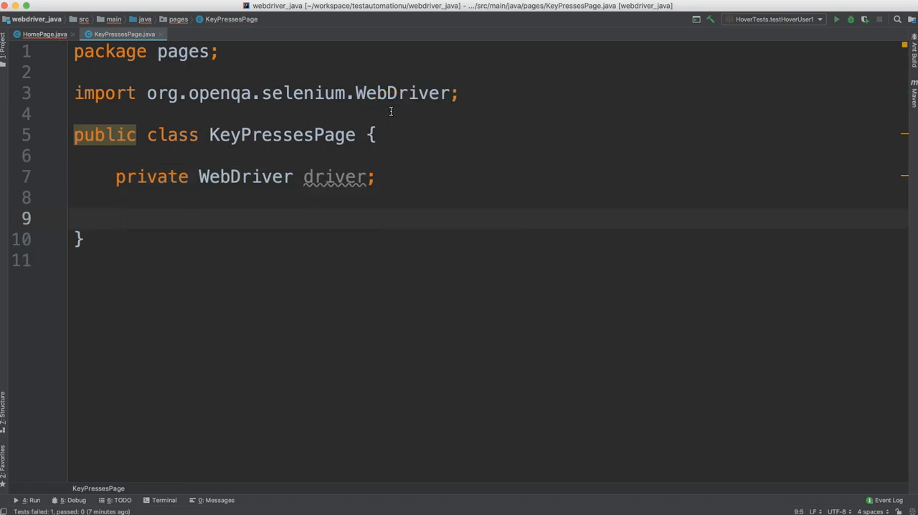
type("public KeyPressesPage(WebD")
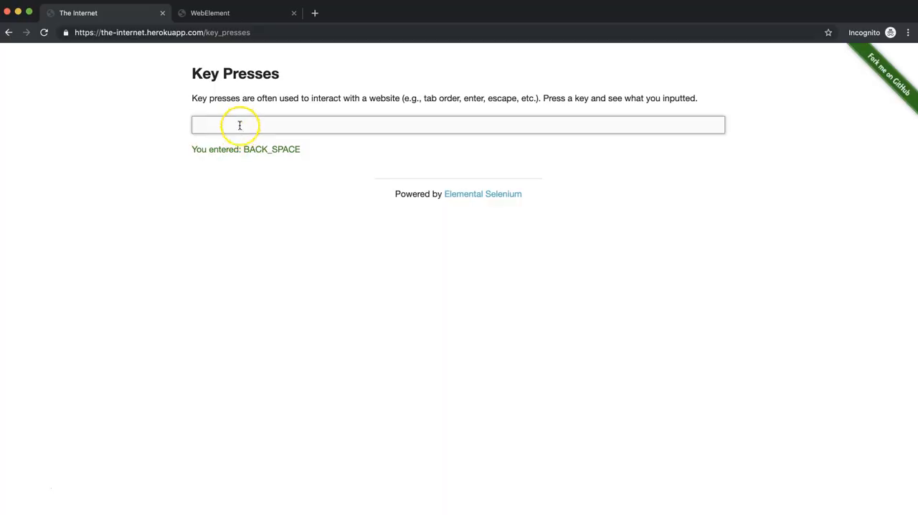
Inspect the Key Presses input field in Chrome DevTools to find its id
right_click(240, 125)
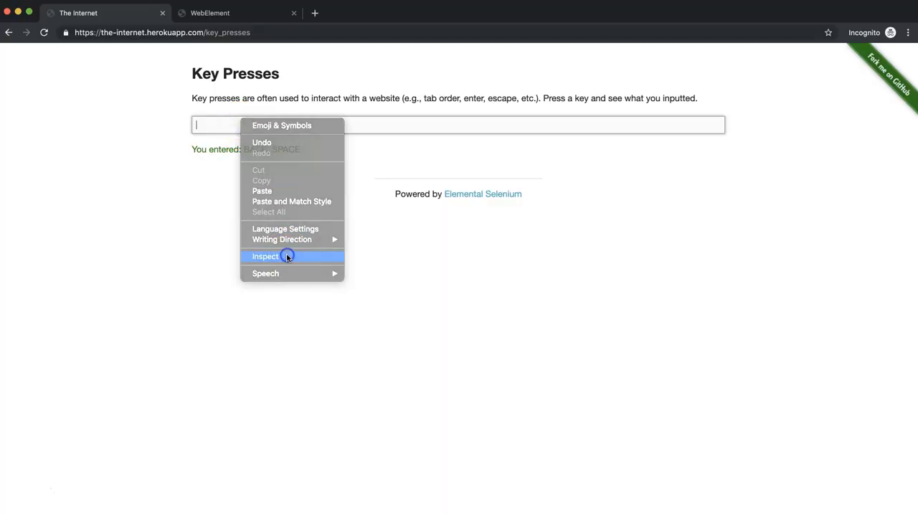
left_click(264, 256)
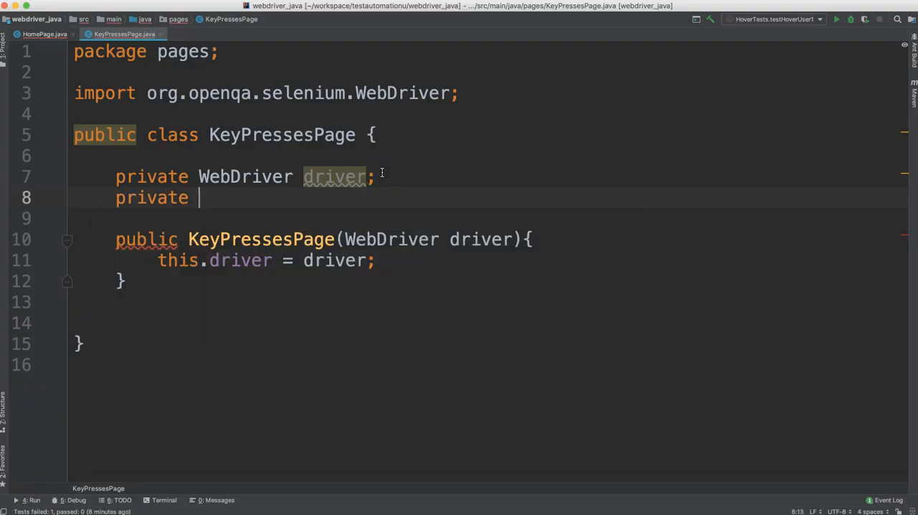
Add inputField = By.id("target") and enterText(String text) that sends the text to that field
type("By inputField = By.id(")
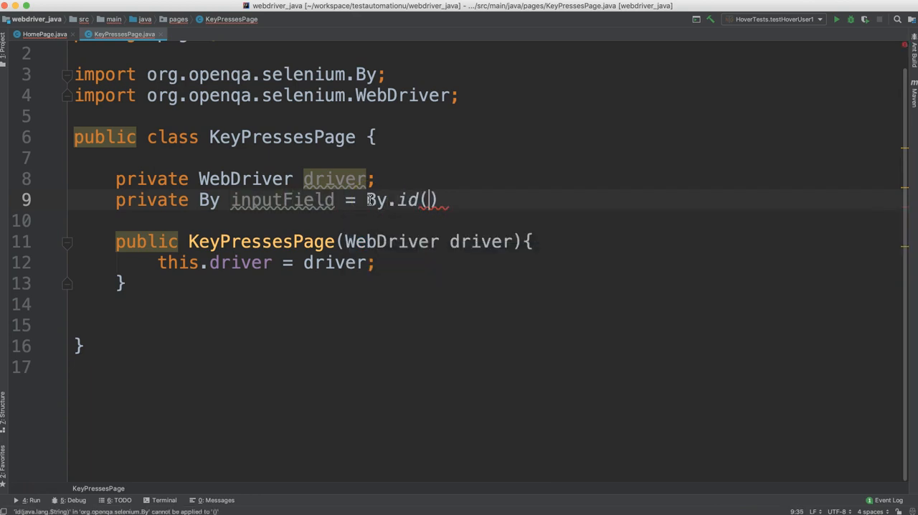
type("\"target\"")
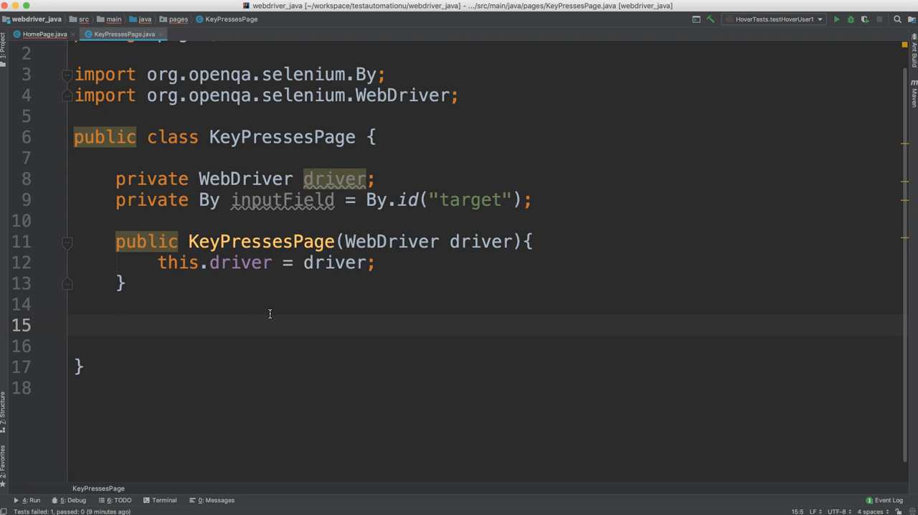
type("public void enterText(){")
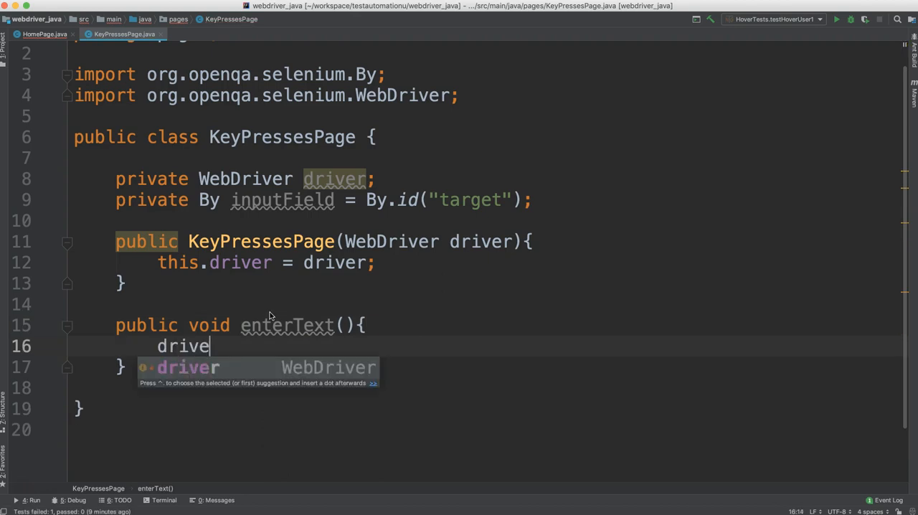
type("r.findElement()")
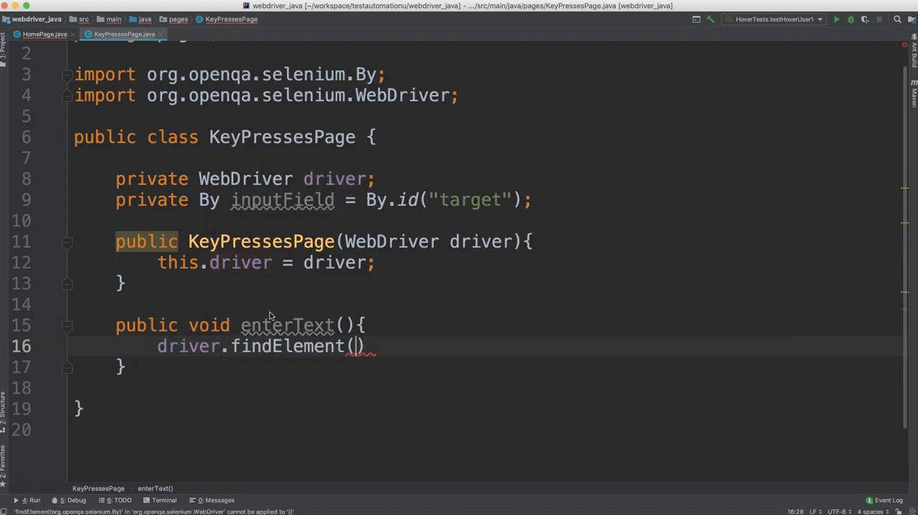
type("inputField")
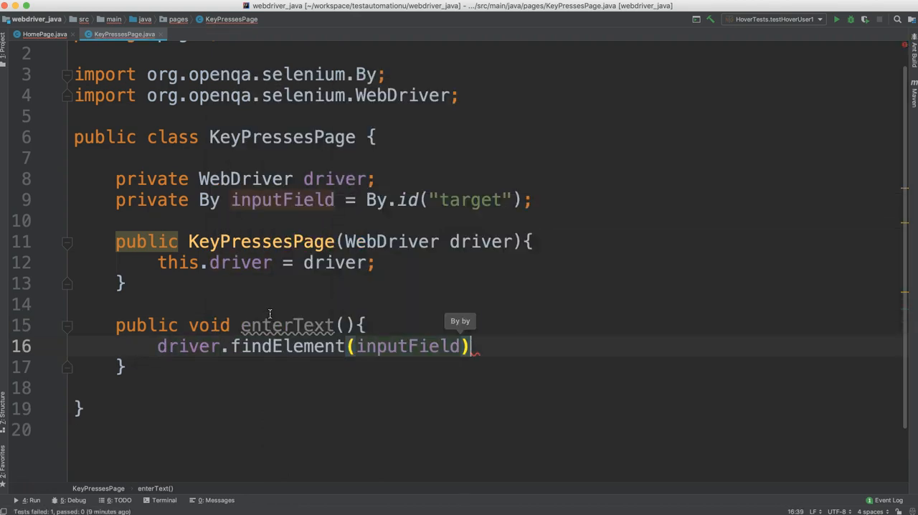
type(".sendKeys();")
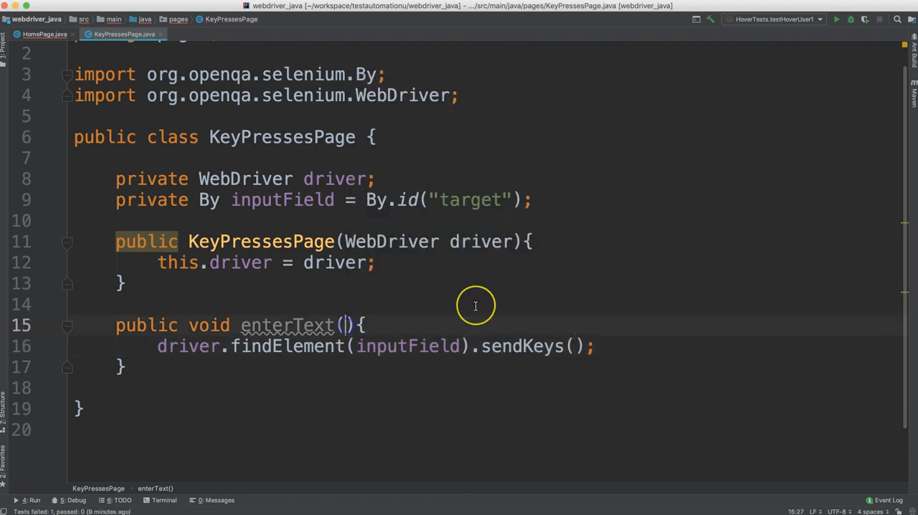
type("String tex")
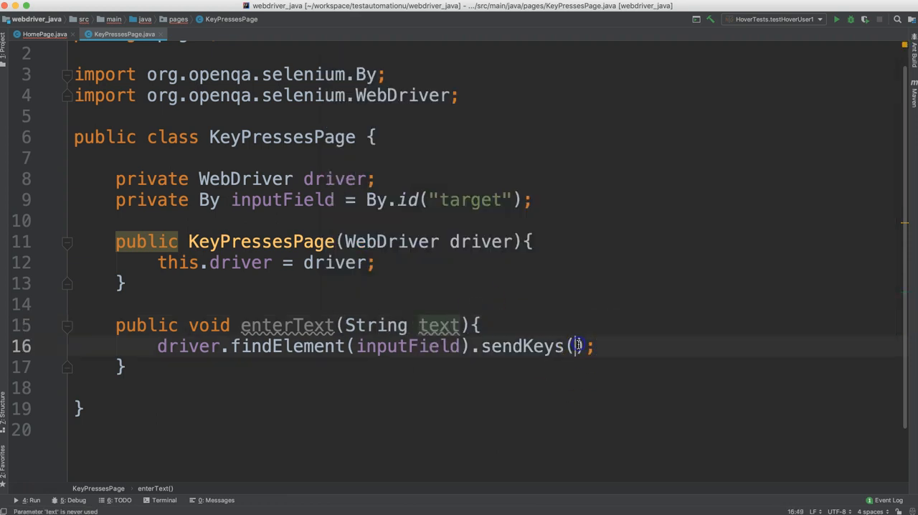
type("text")
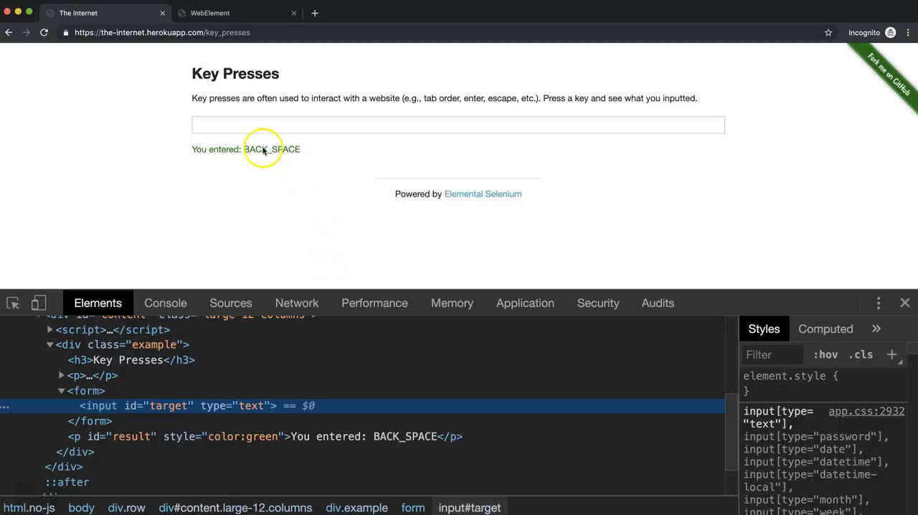
mouse_move(12, 301)
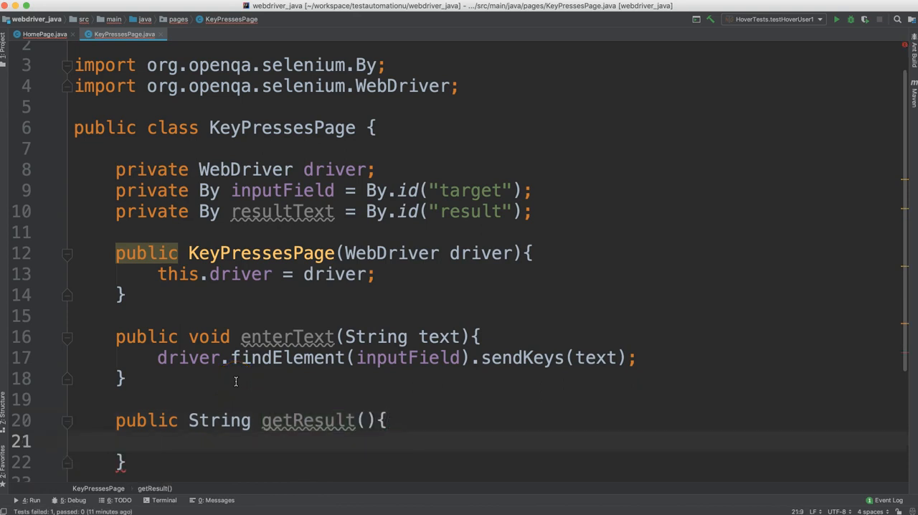
Make getResult return driver.findElement(resultText).getText()
type("return driver.findElement(resultText).getText();")
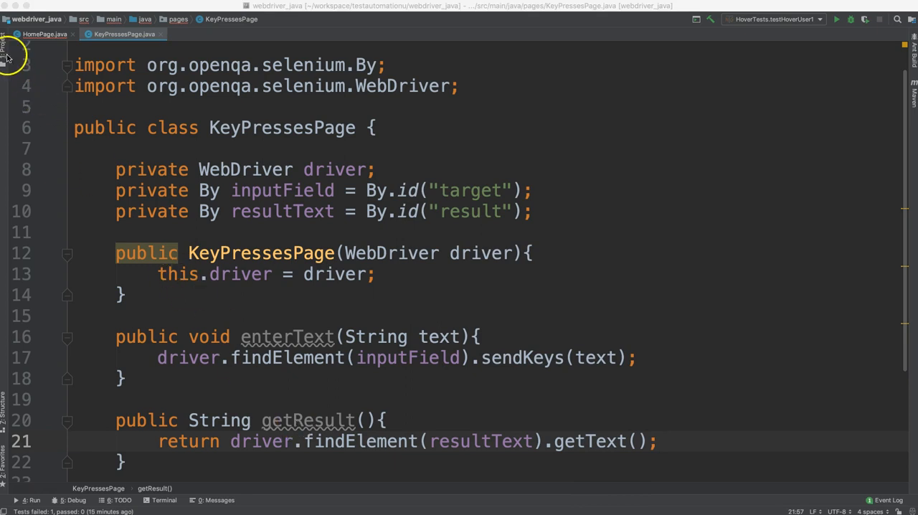
Create a keys package under the test/java source folder
left_click(6, 54)
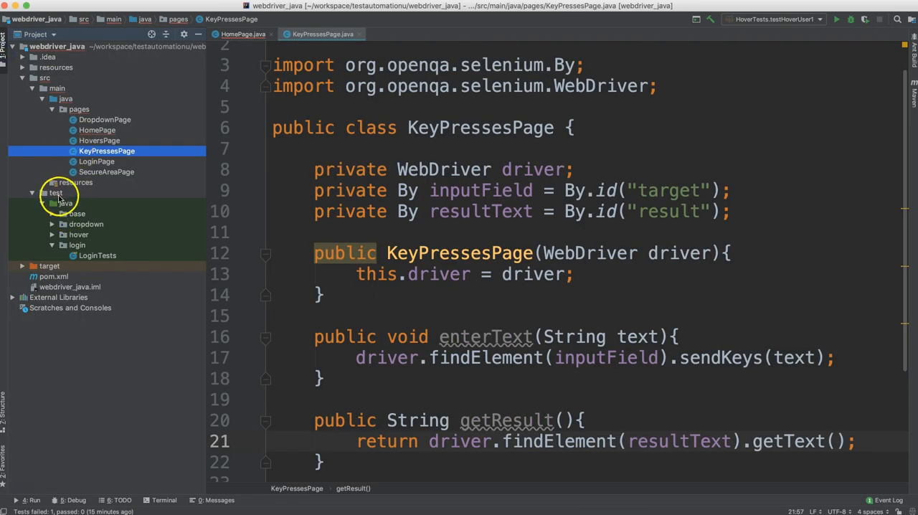
left_click(54, 193)
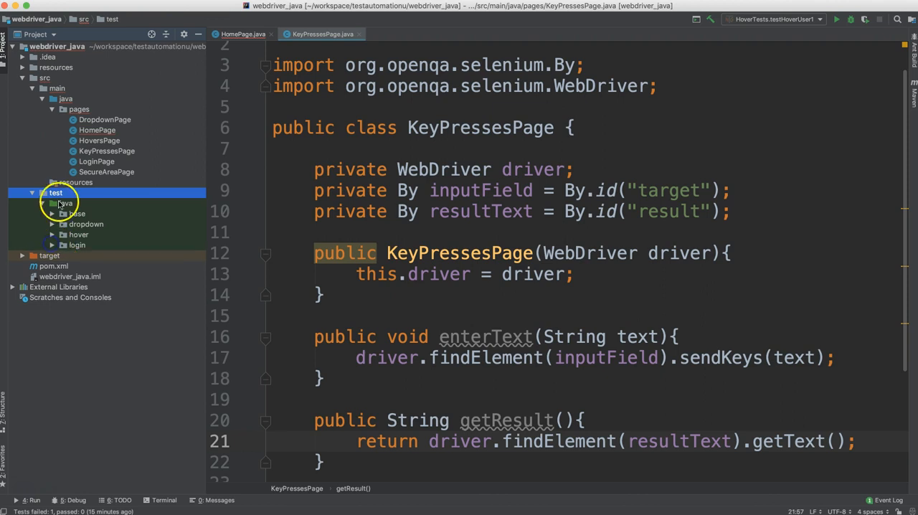
right_click(66, 204)
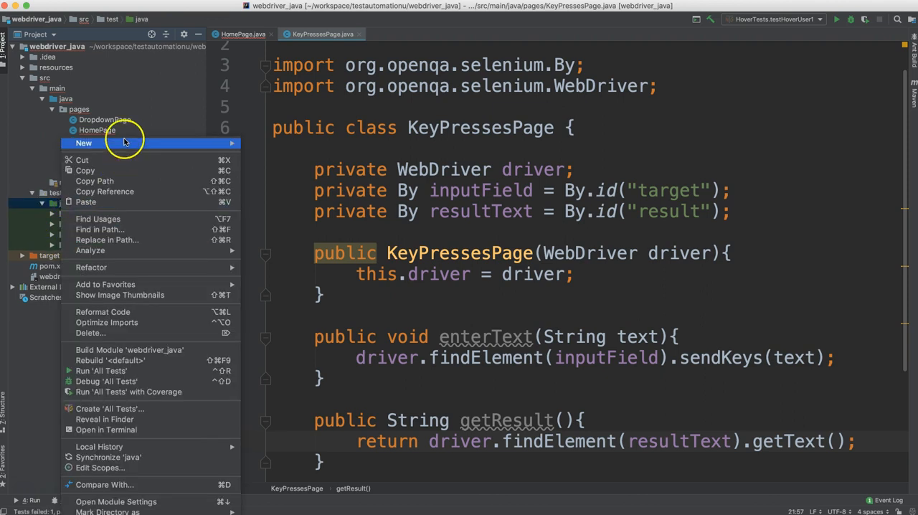
mouse_move(83, 142)
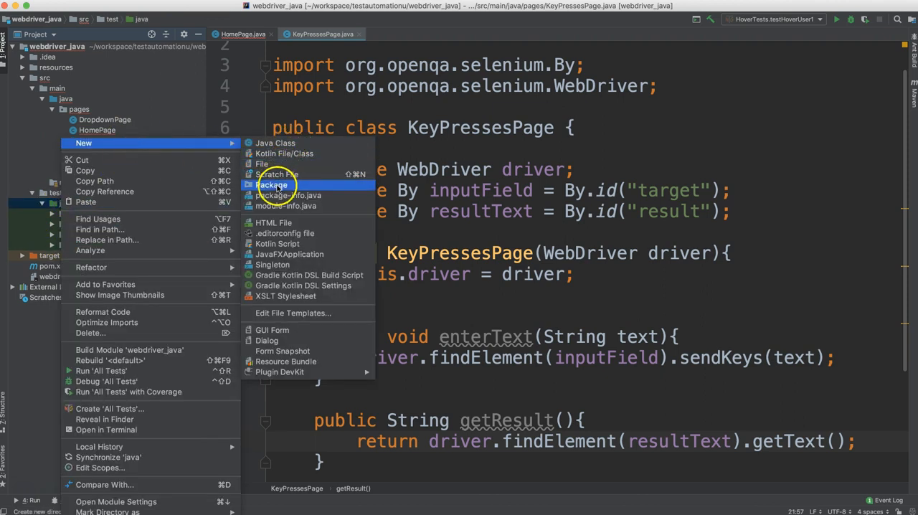
left_click(272, 185)
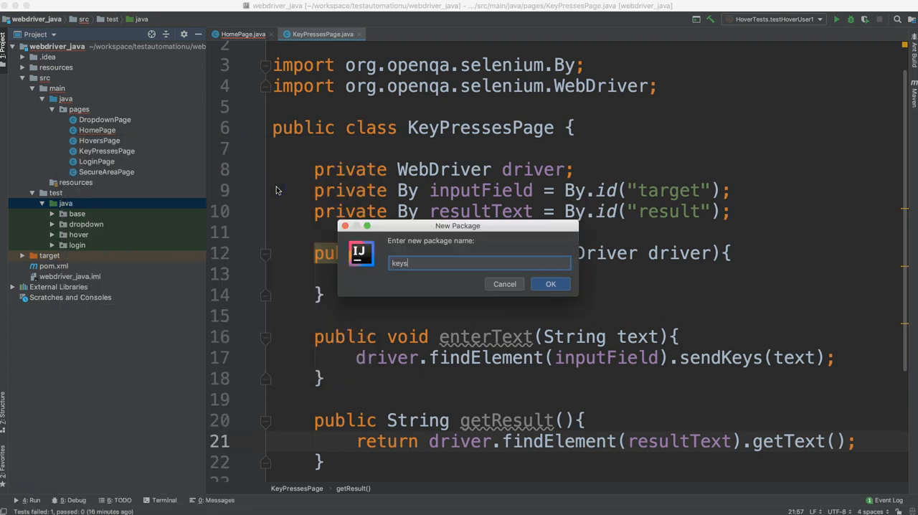
left_click(550, 284)
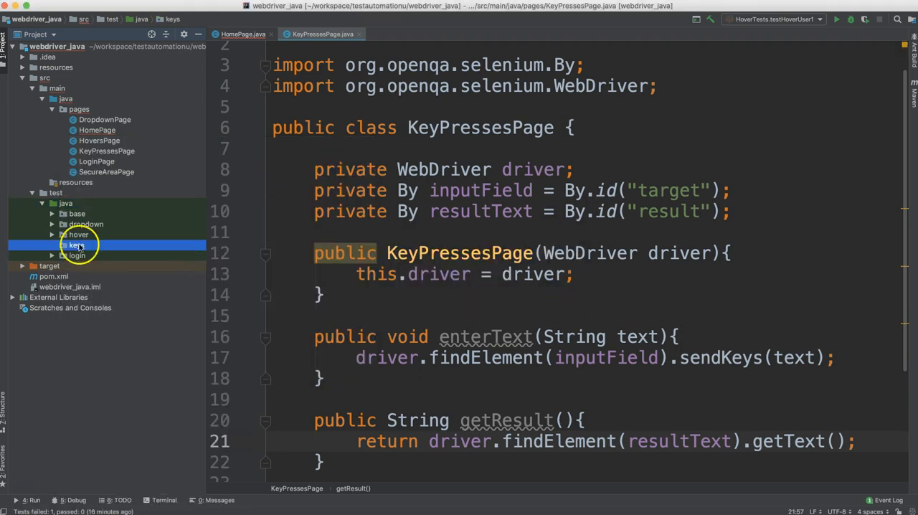
Create a KeysTests Java class inside the keys package
right_click(75, 245)
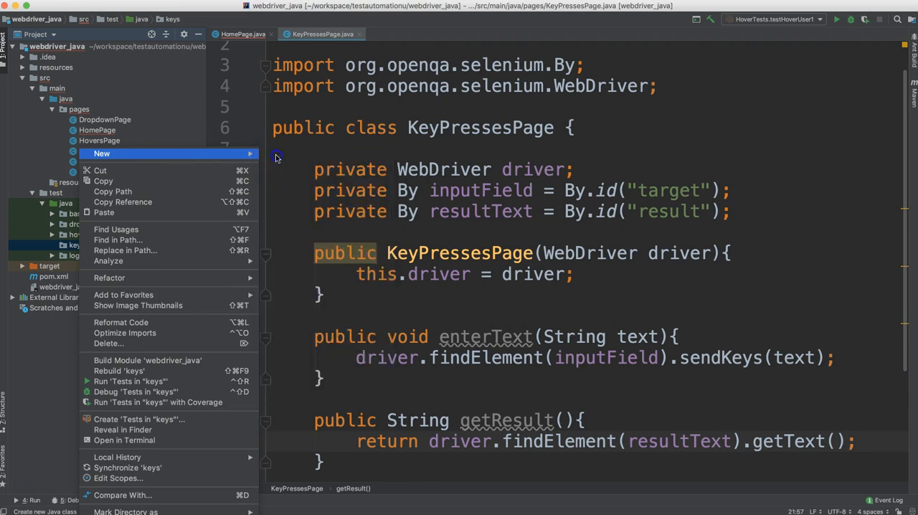
left_click(101, 153)
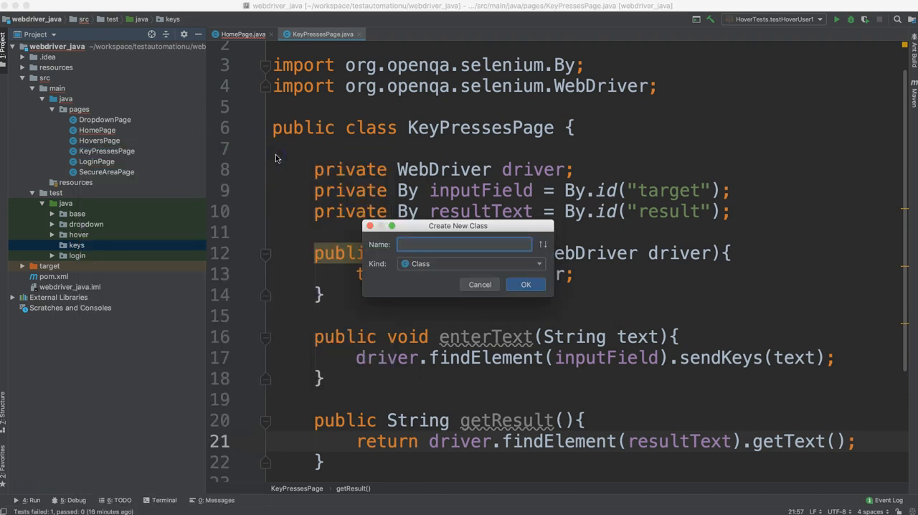
type("KeysTests")
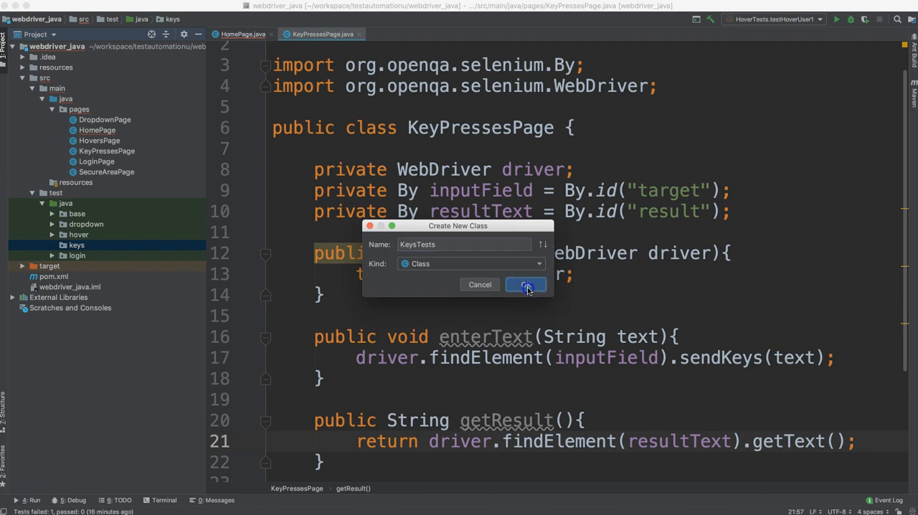
left_click(525, 284)
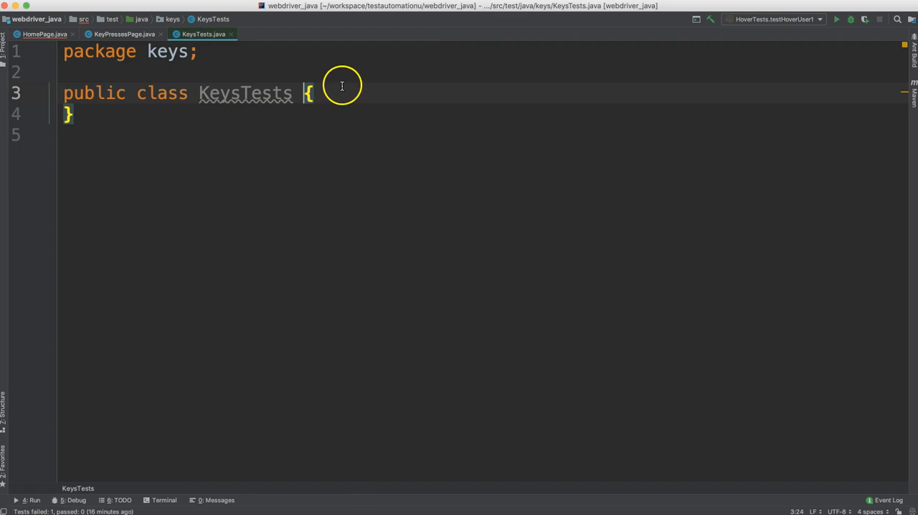
Make KeysTests extend BaseTests
type("extends")
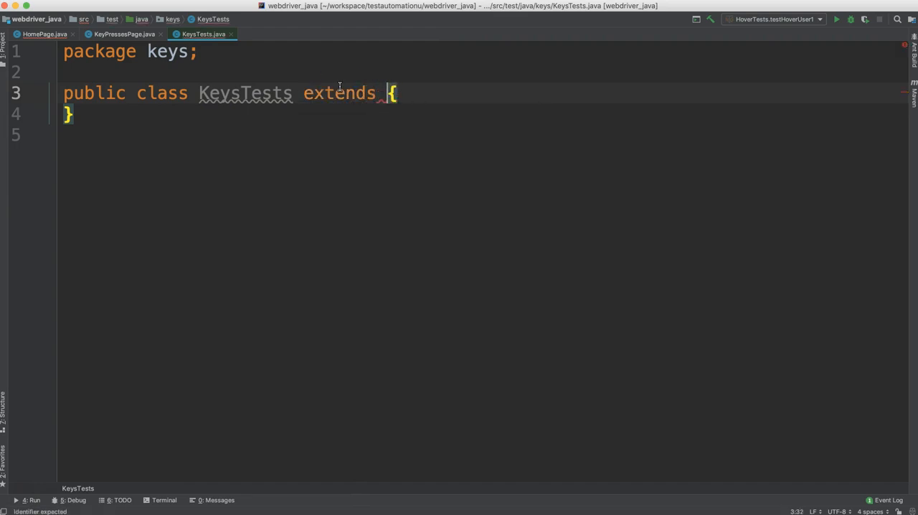
type("BaseTe")
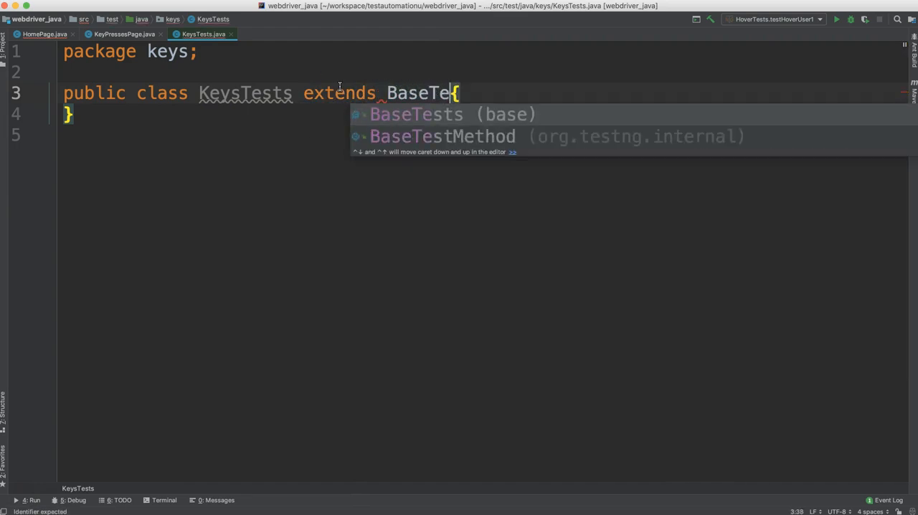
left_click(416, 115)
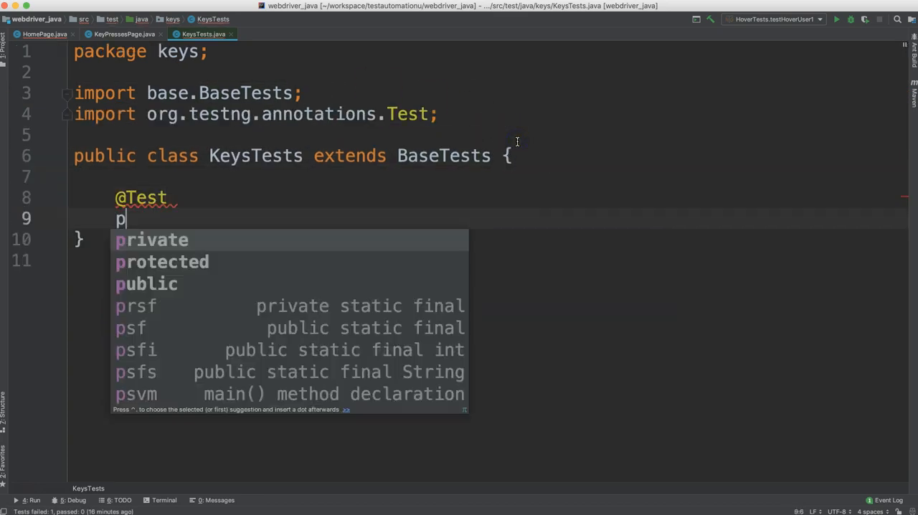
Begin testBackspace with var keyPage = homePage.clickKeyPresses()
type("ublic void te")
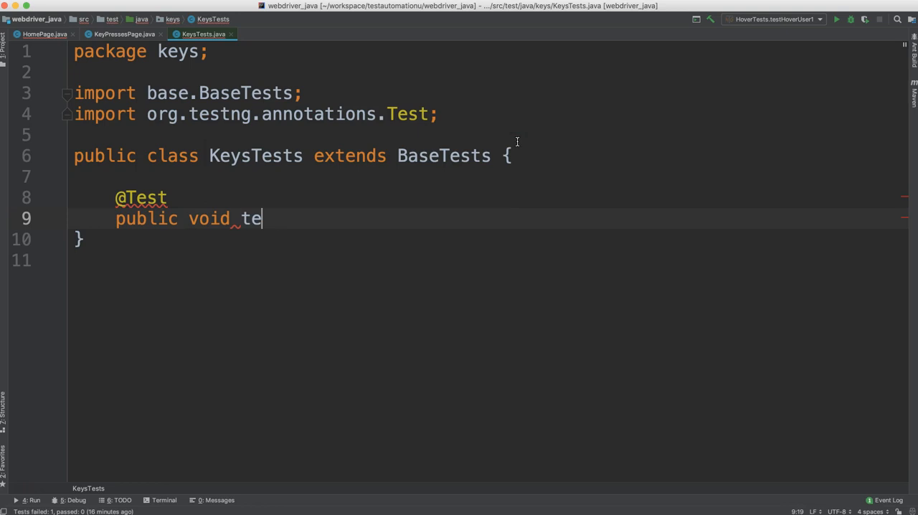
type("stBack")
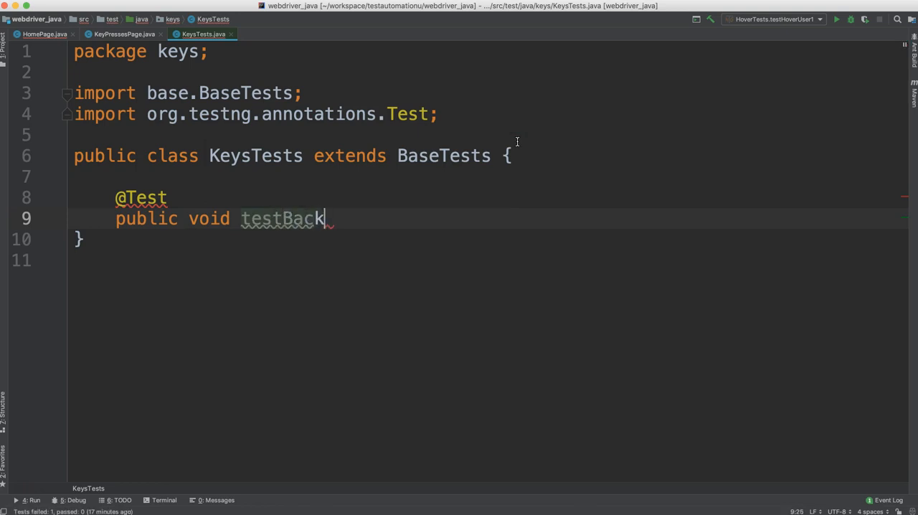
type("space(){")
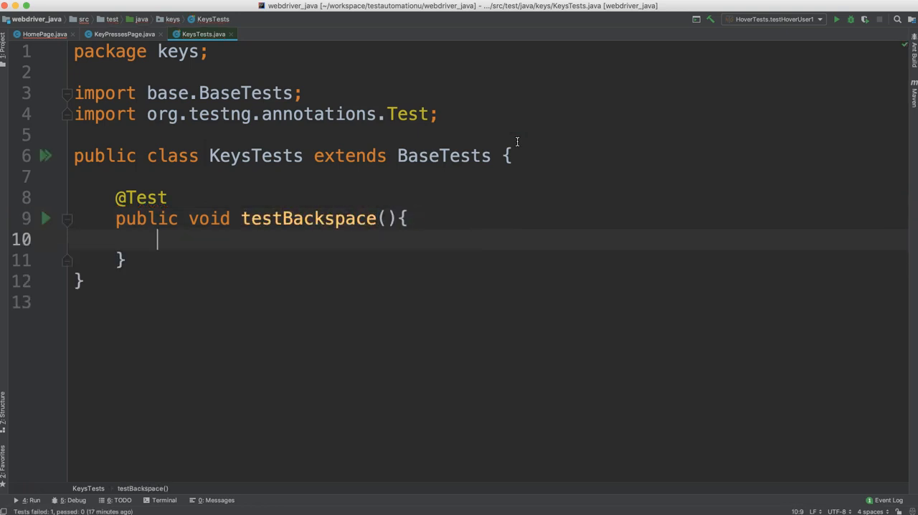
type("var key")
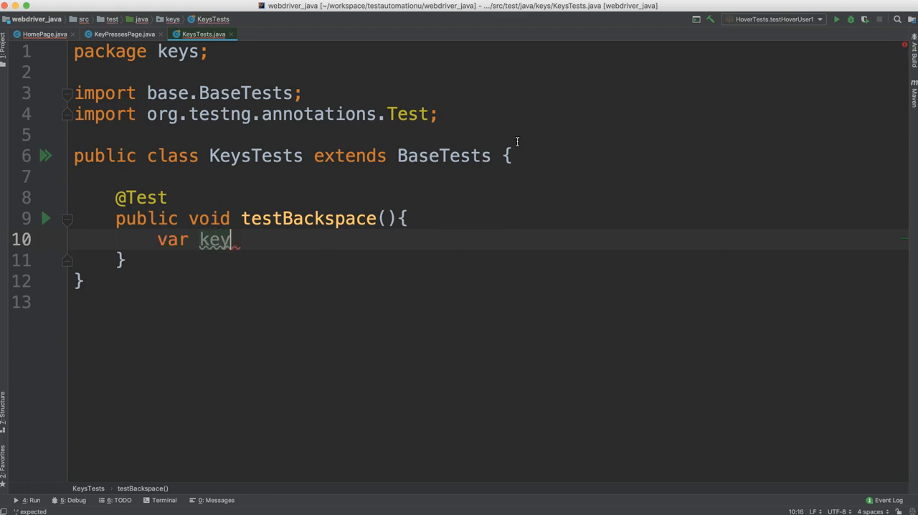
type("Pag")
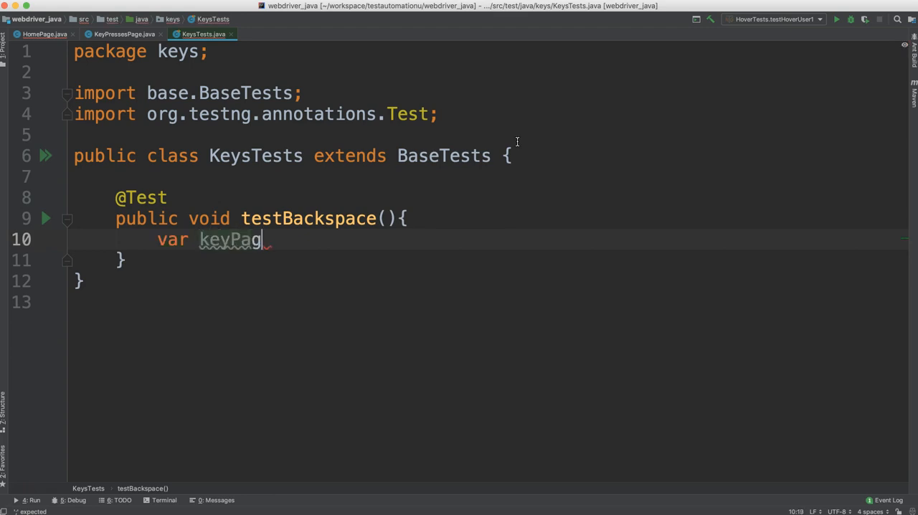
type("= homePage.clickKeyPresses(")
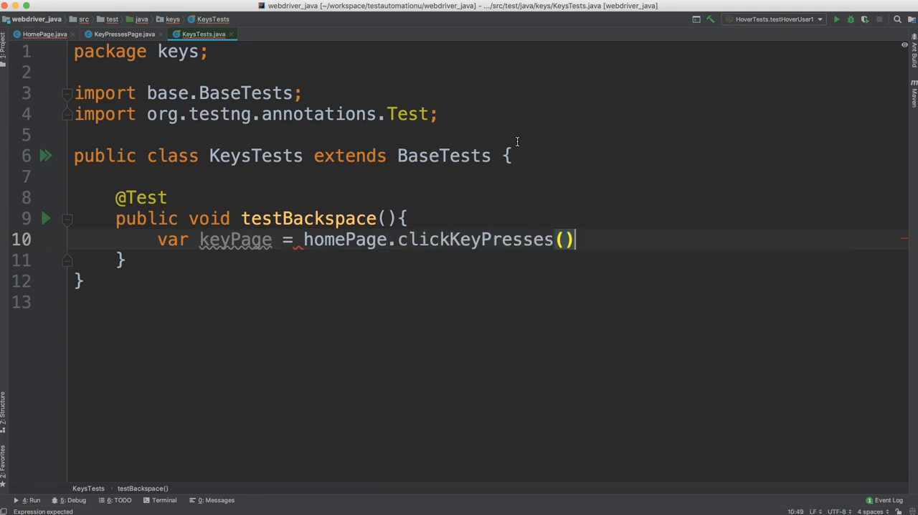
type(";")
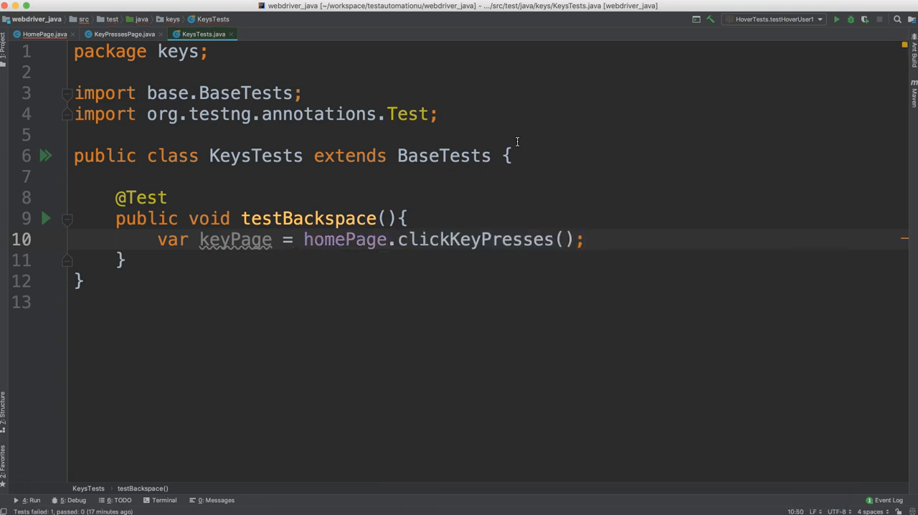
Call keyPage.enterText("A" + Keys.) and browse the Keys autocomplete for BACK_SPACE
type("keyPage.enterText();")
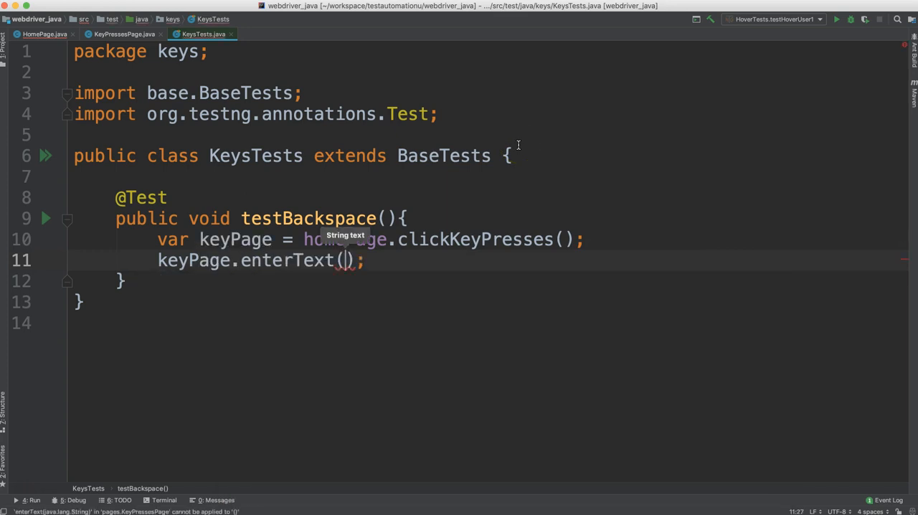
type("\"\"")
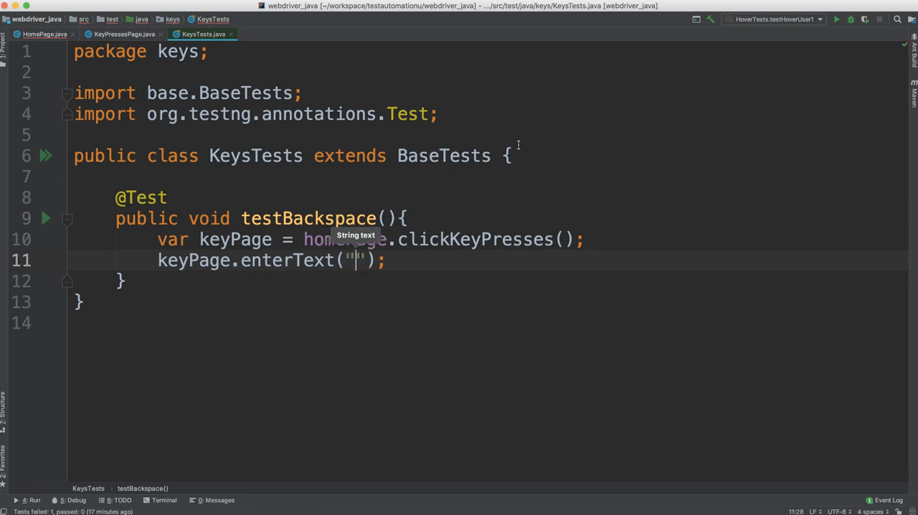
type("A")
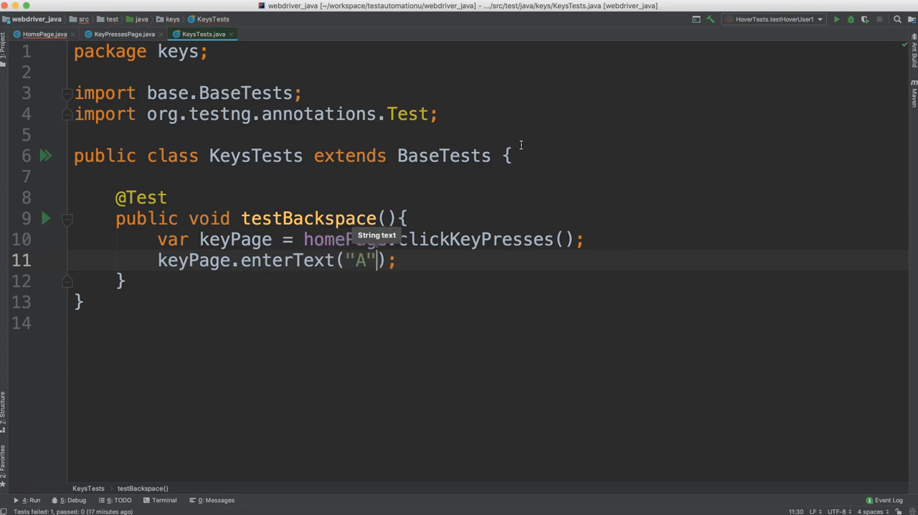
type("+")
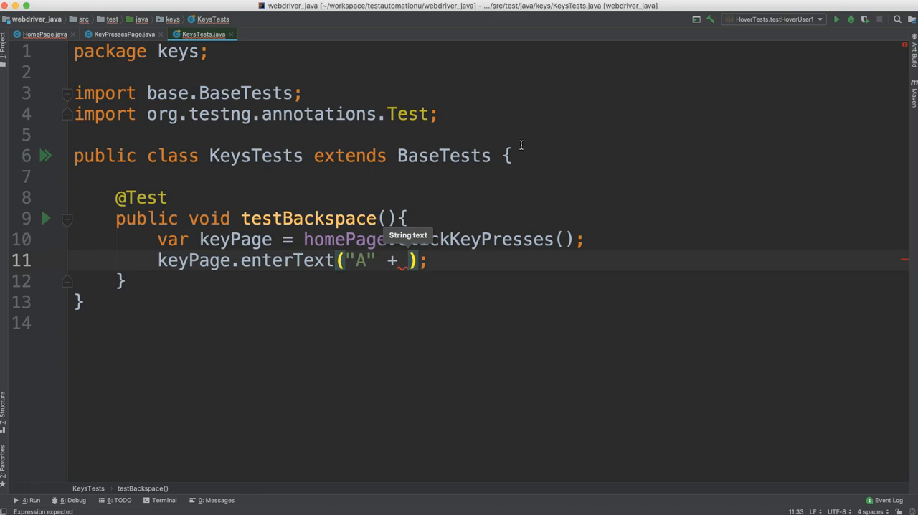
type("Key")
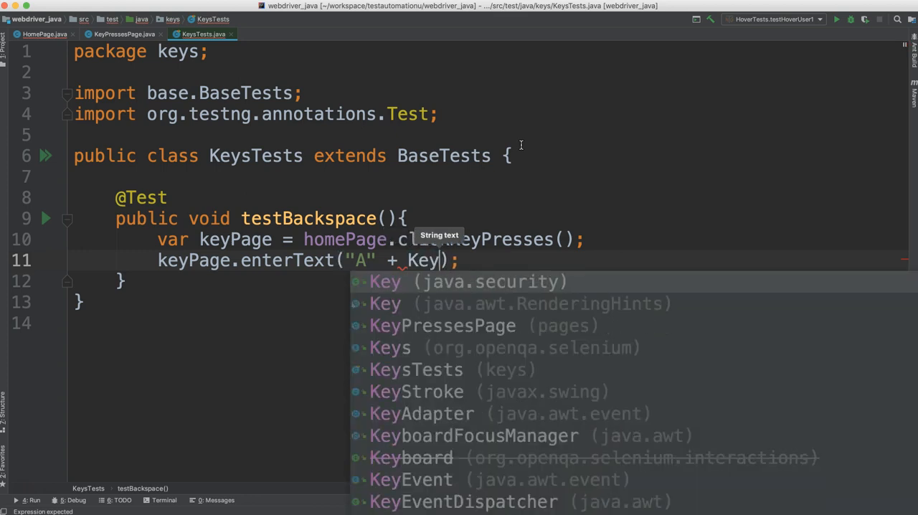
type("s")
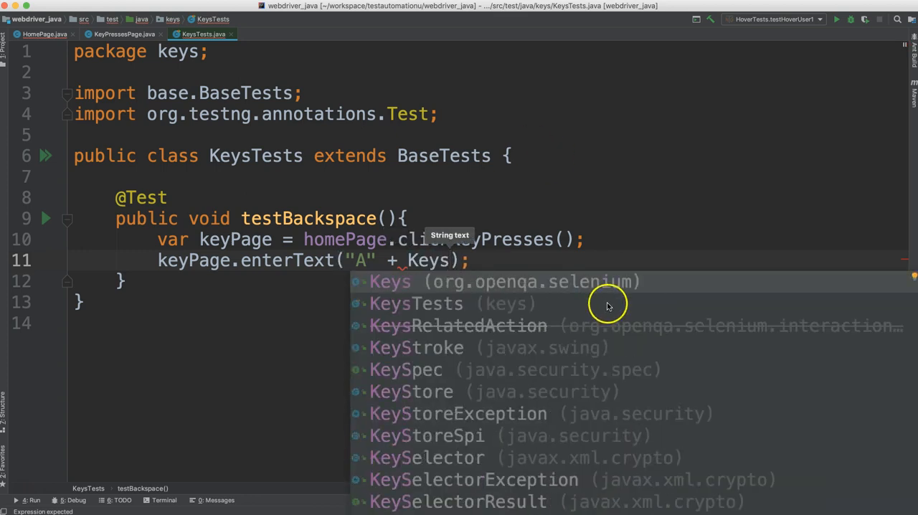
mouse_move(612, 293)
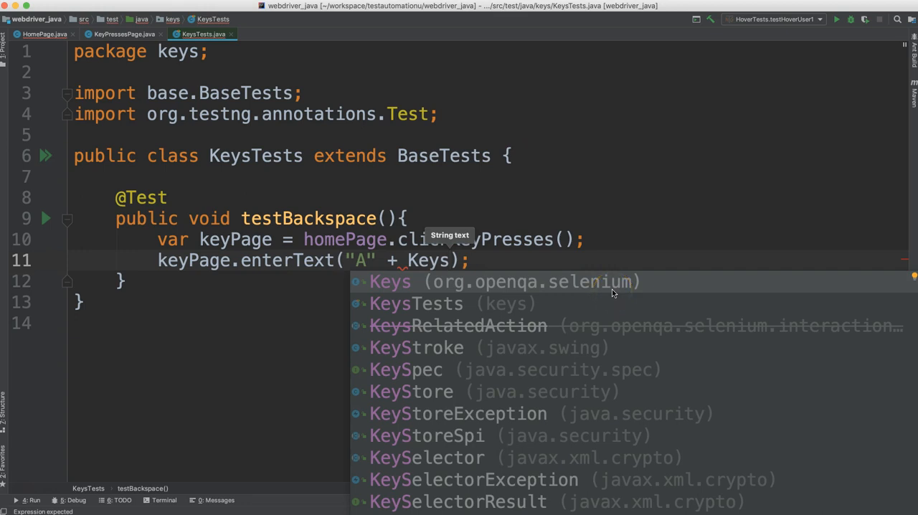
type(".")
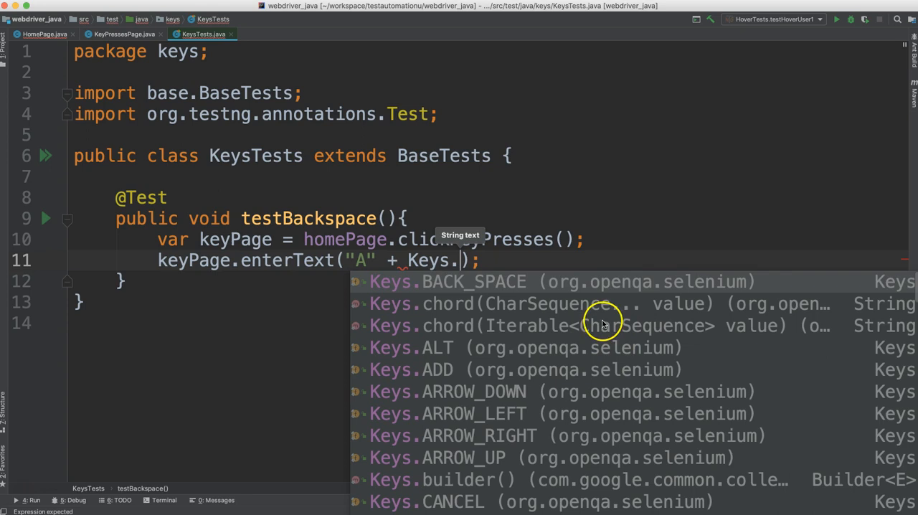
mouse_move(606, 321)
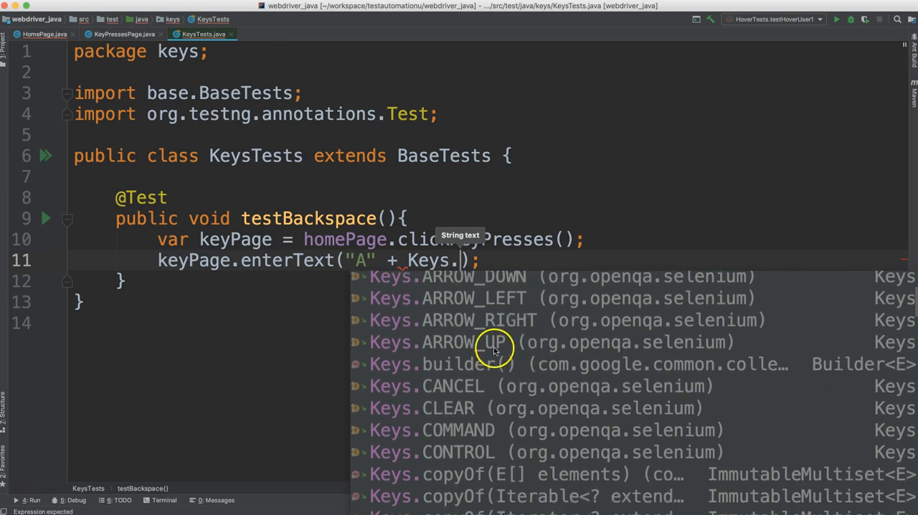
scroll("down", 3)
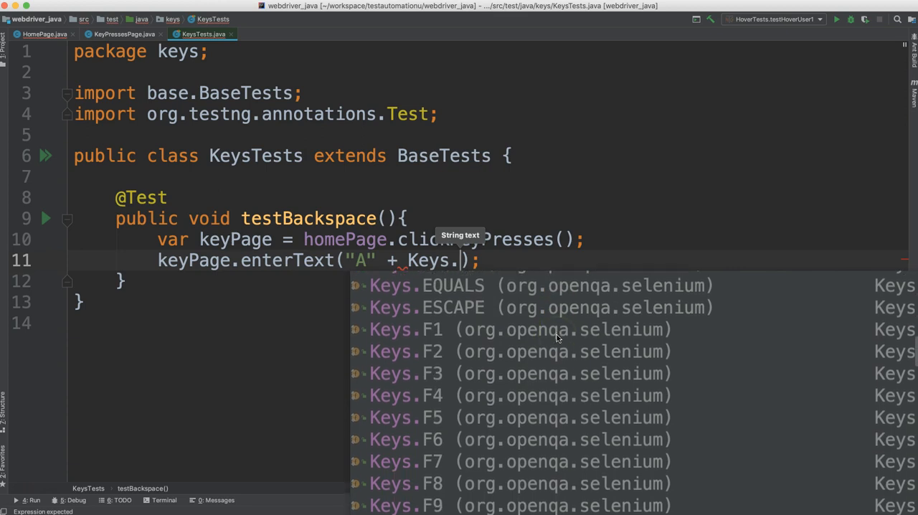
scroll("down", 3)
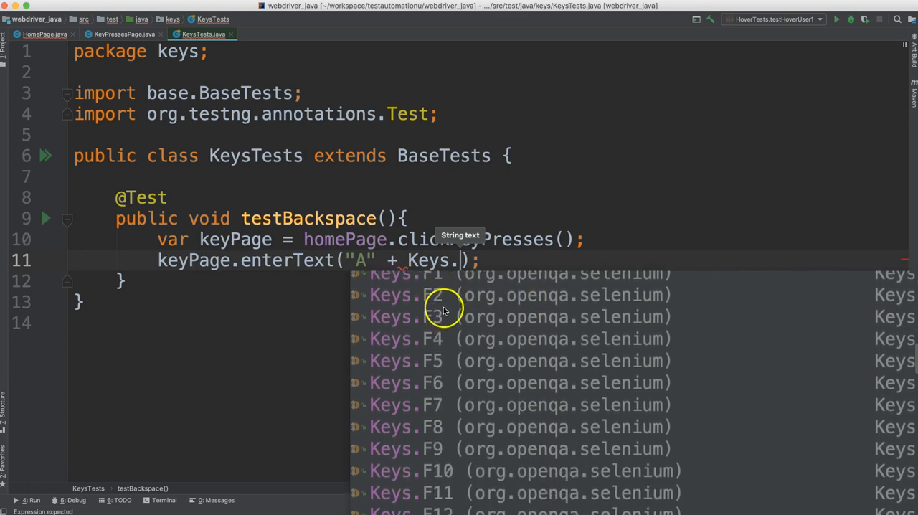
scroll("down", 3)
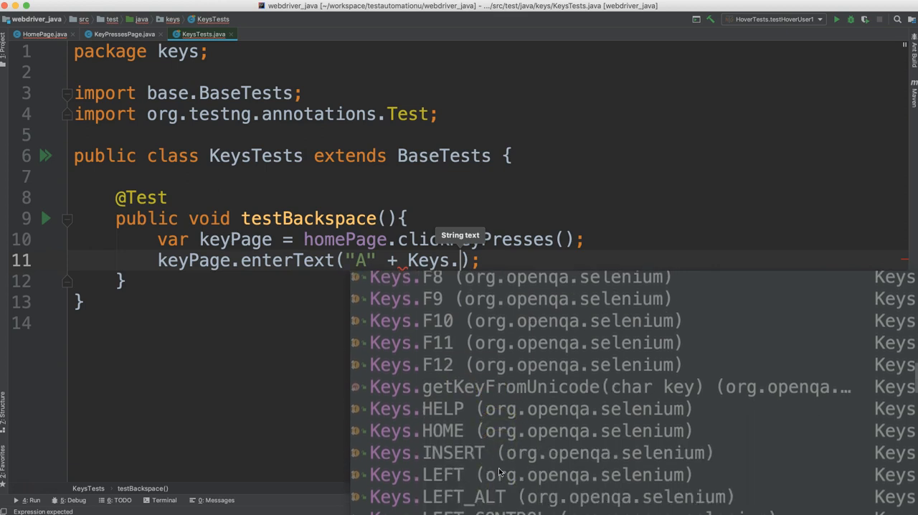
scroll("down", 3)
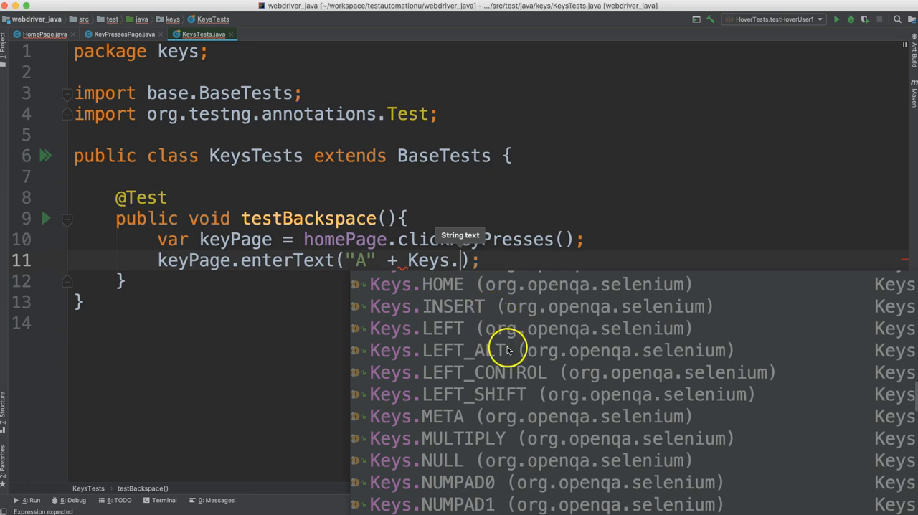
scroll("down", 3)
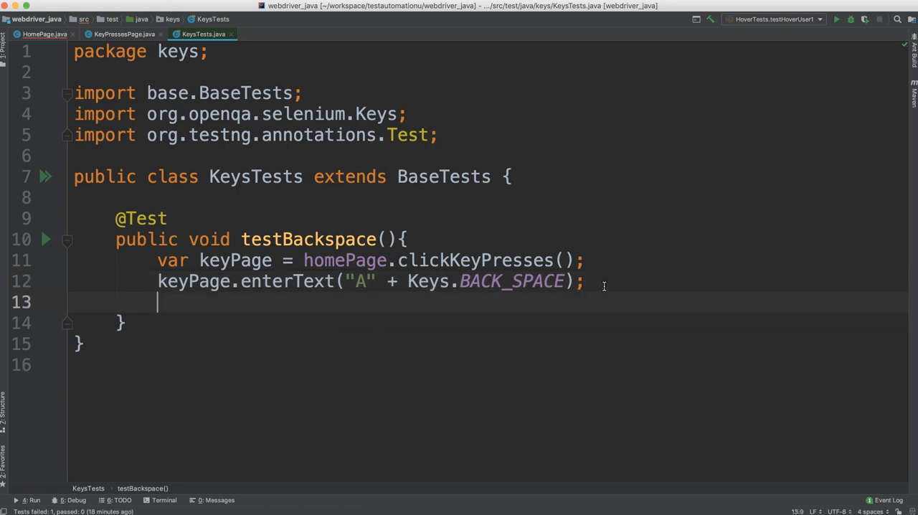
Assert keyPage.getResult() equals "You entered: BACK_SPACE" with assertEquals
type("assertEquals")
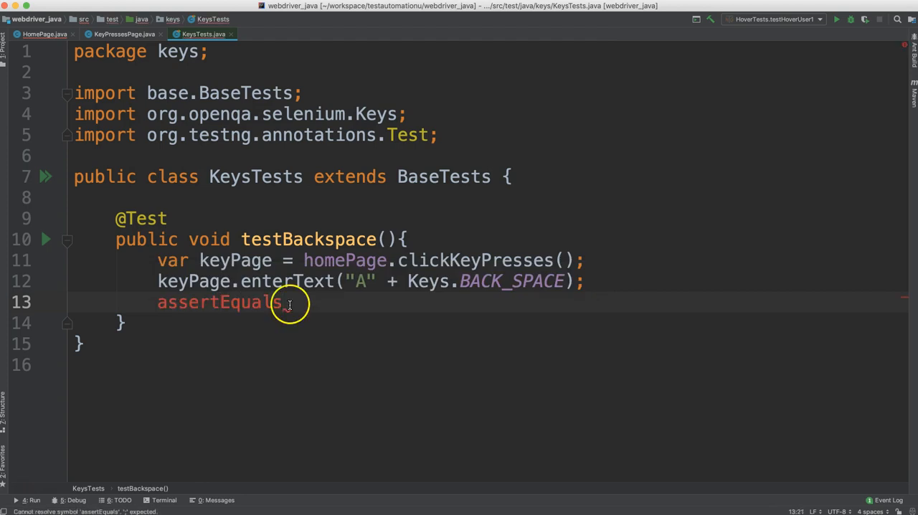
type("(keyPage.getResult(),")
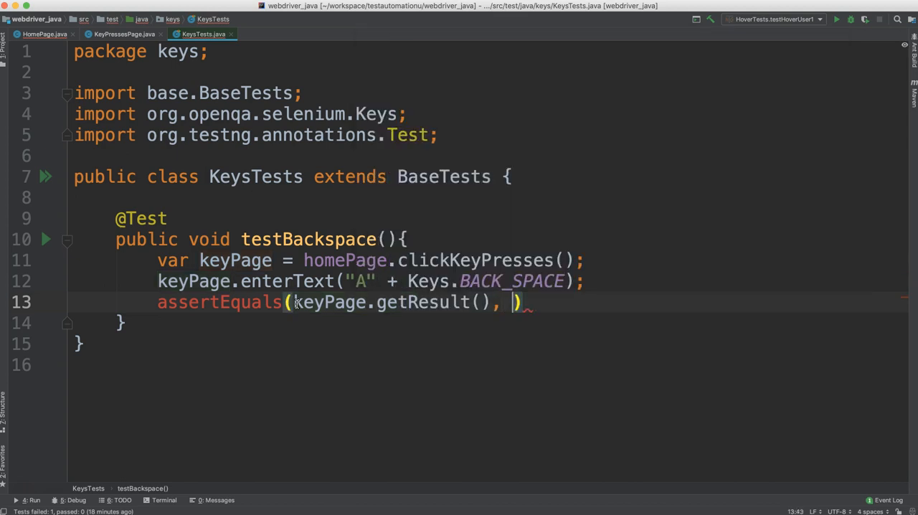
type("\"\"")
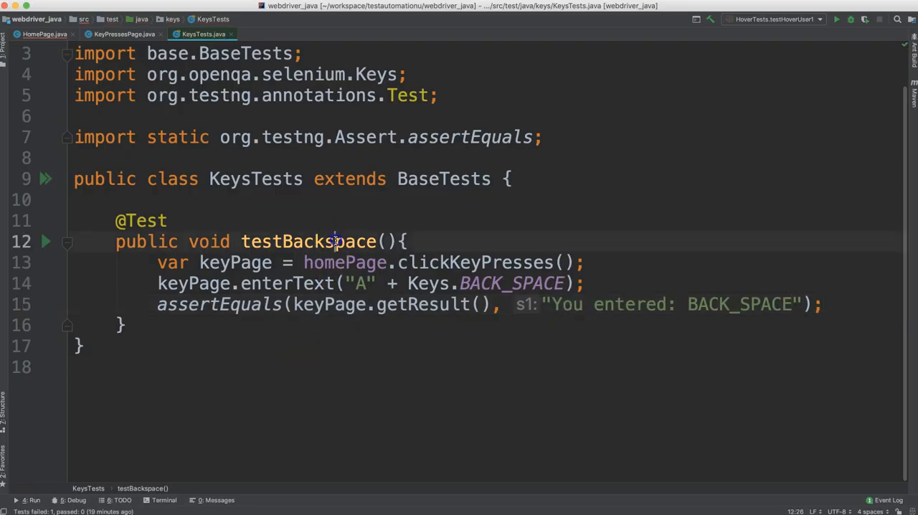
Run testBackspace, see the page report BACK_SPACE, and return to IntelliJ with the test passing
right_click(333, 241)
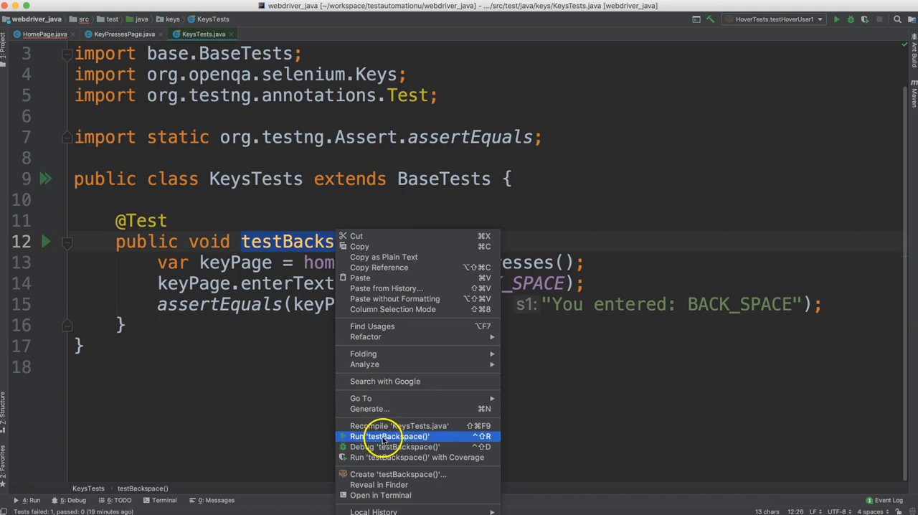
left_click(390, 436)
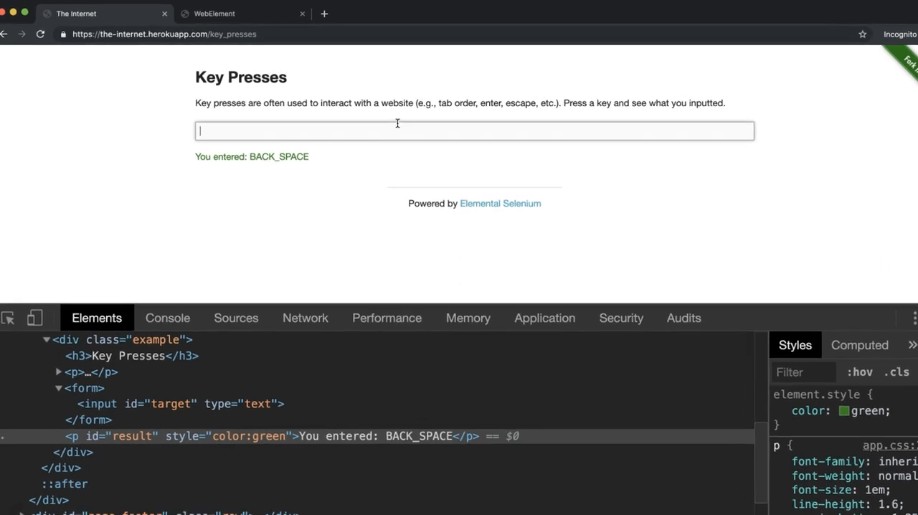
key("Alt")
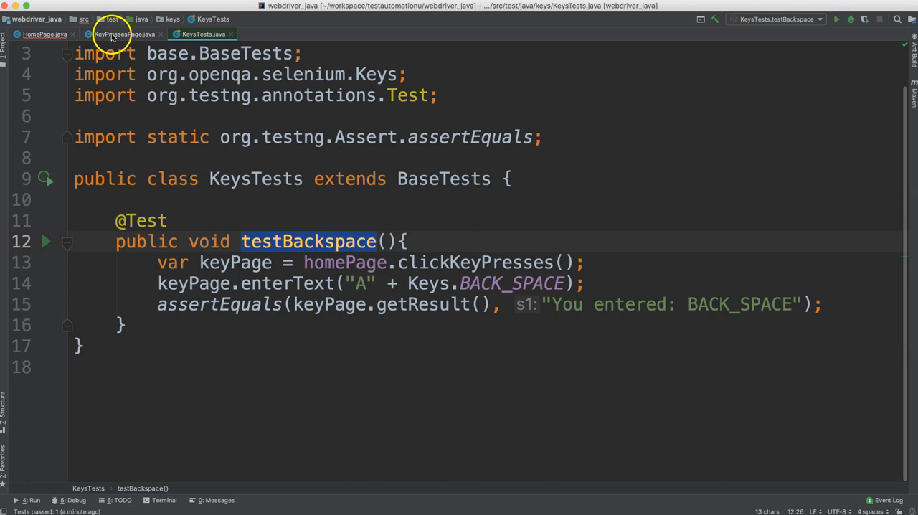
Start a public void enterPi() method in KeyPressesPage whose body calls enterText()
left_click(122, 34)
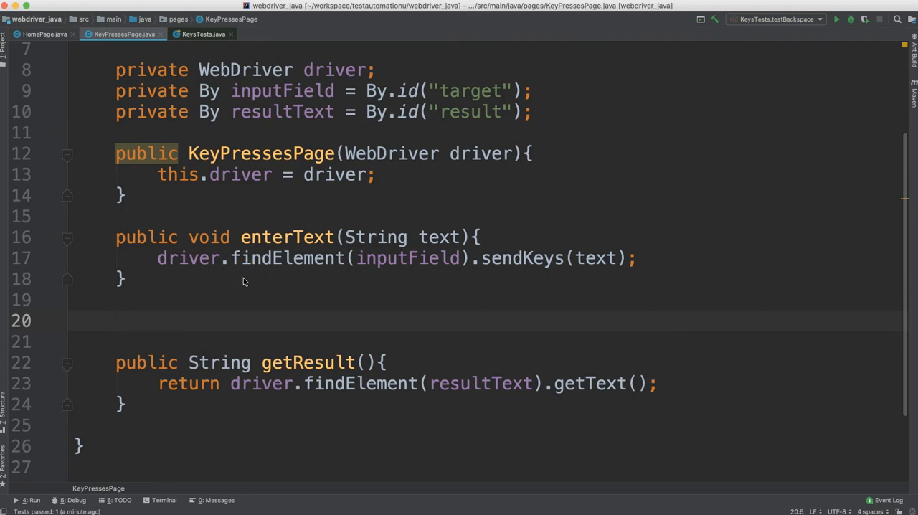
type("public void")
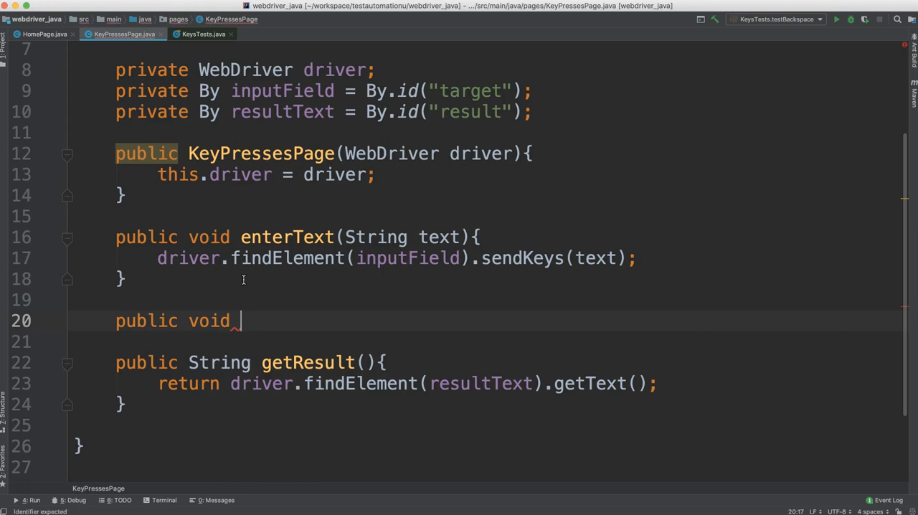
type("enterP")
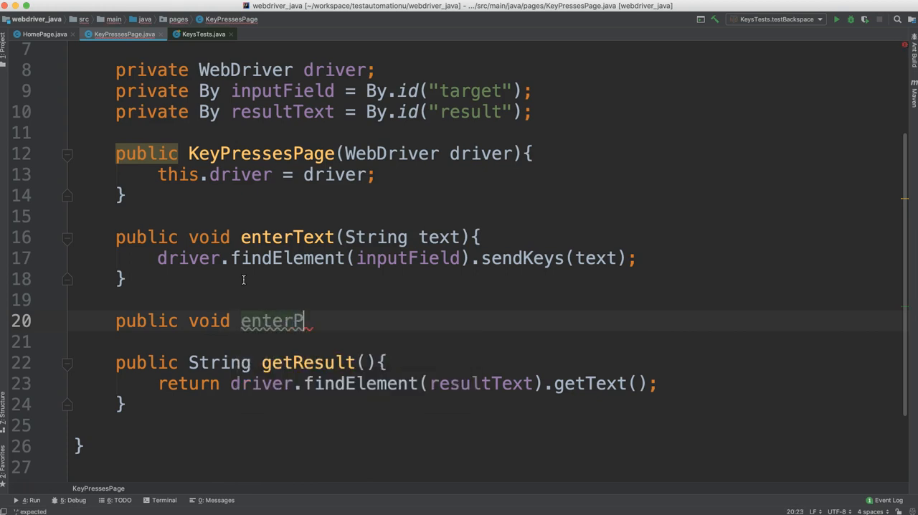
type("i(){")
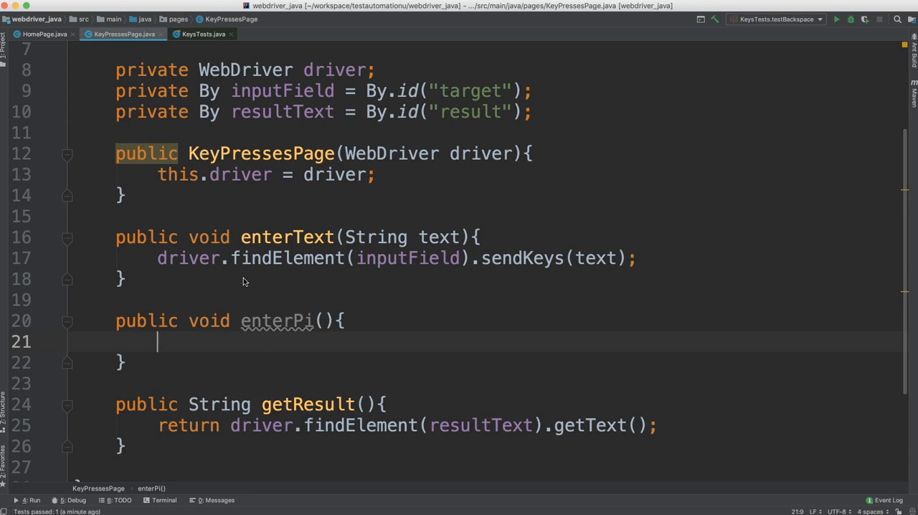
type("enterText();")
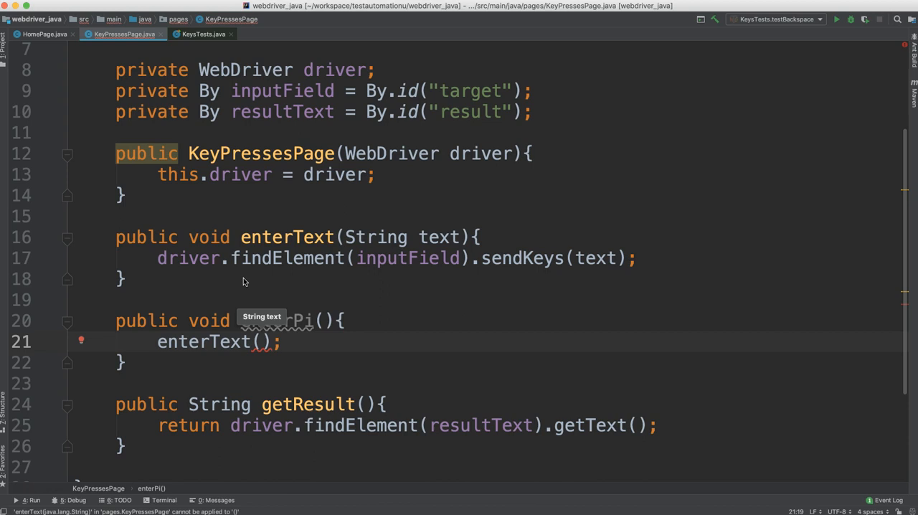
Fill enterText with Keys.chord(Keys.ALT, "p") + "=3.14" as the entered text
type("Ke")
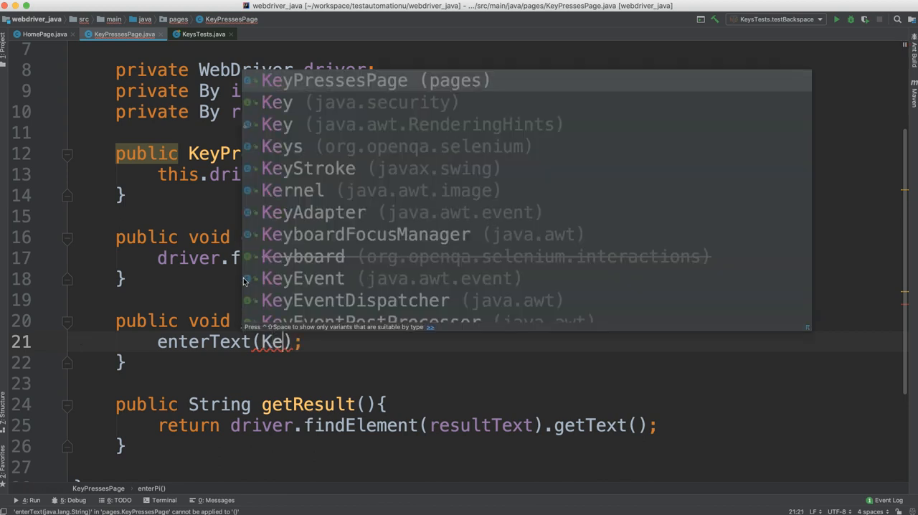
type("Keys.chord(")
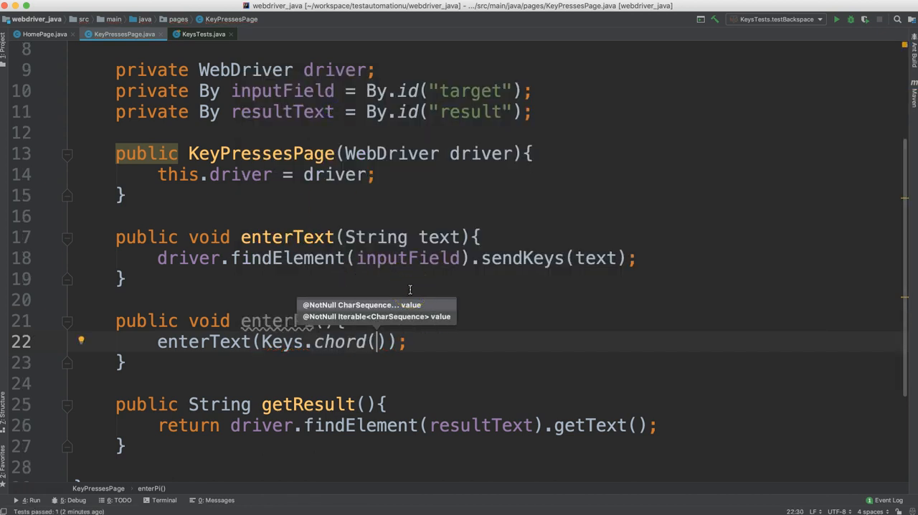
type("Keys.ALT")
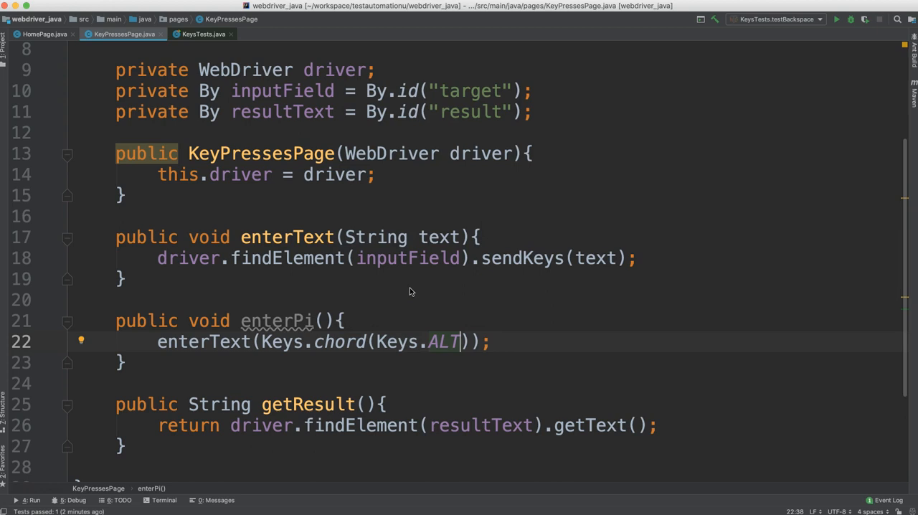
type("\", \"")
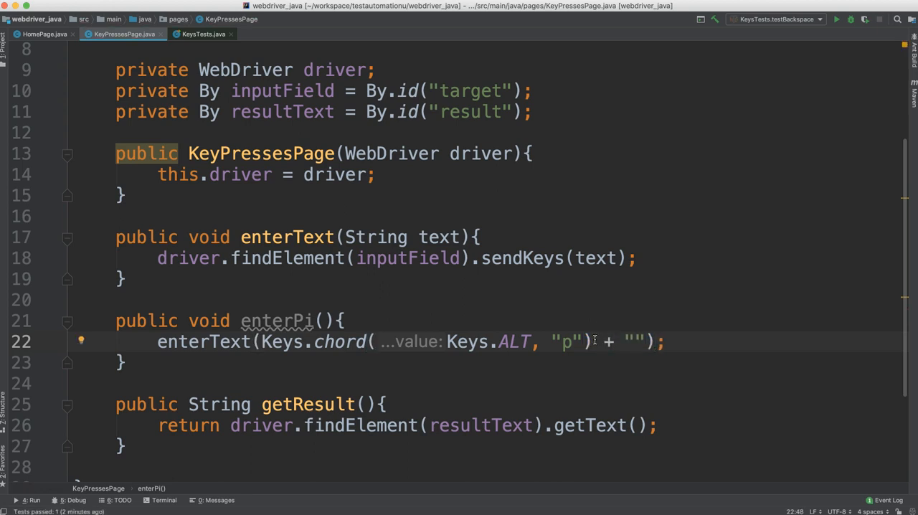
type("=3.")
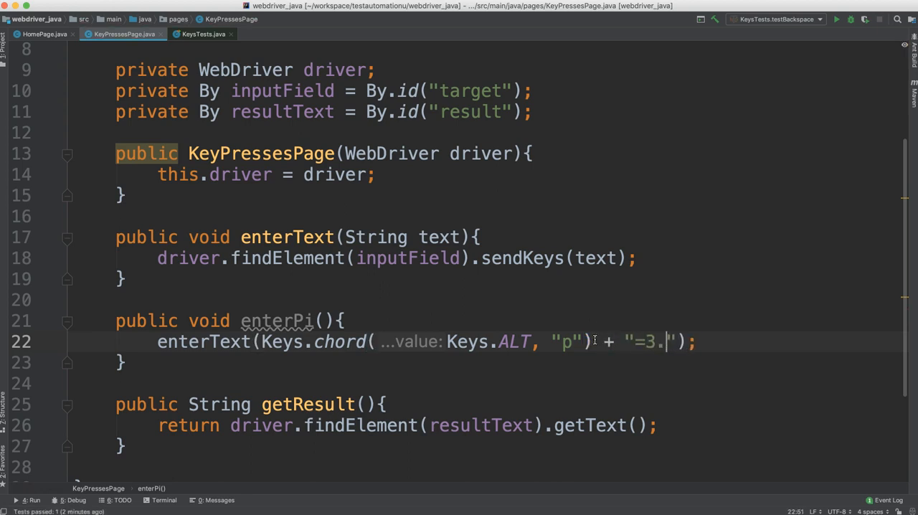
type("14")
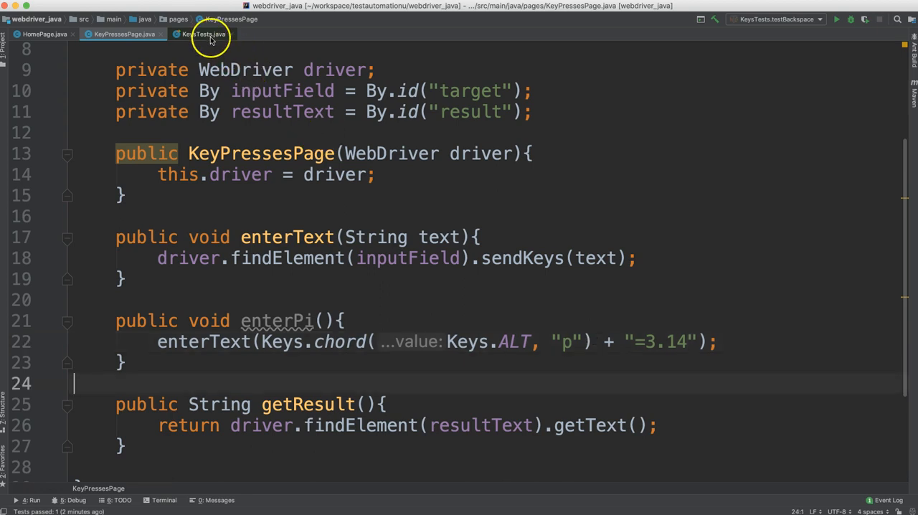
left_click(207, 34)
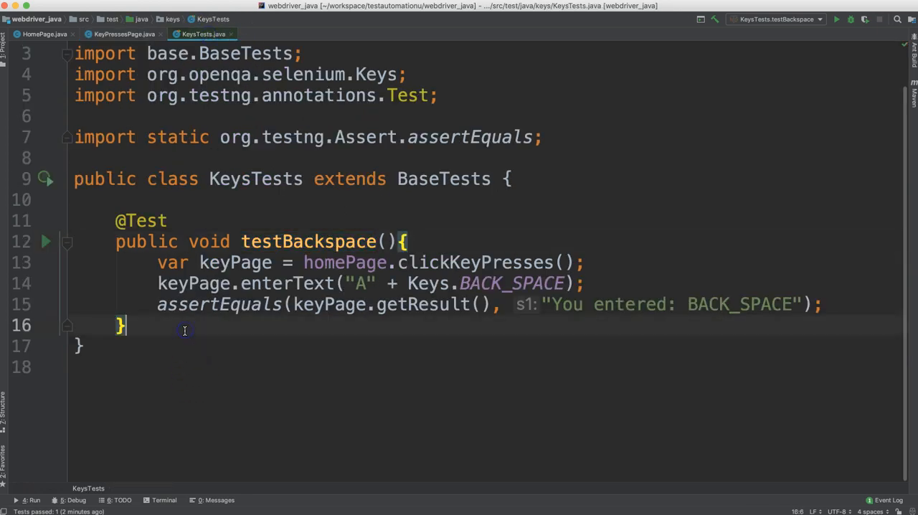
type("@Test")
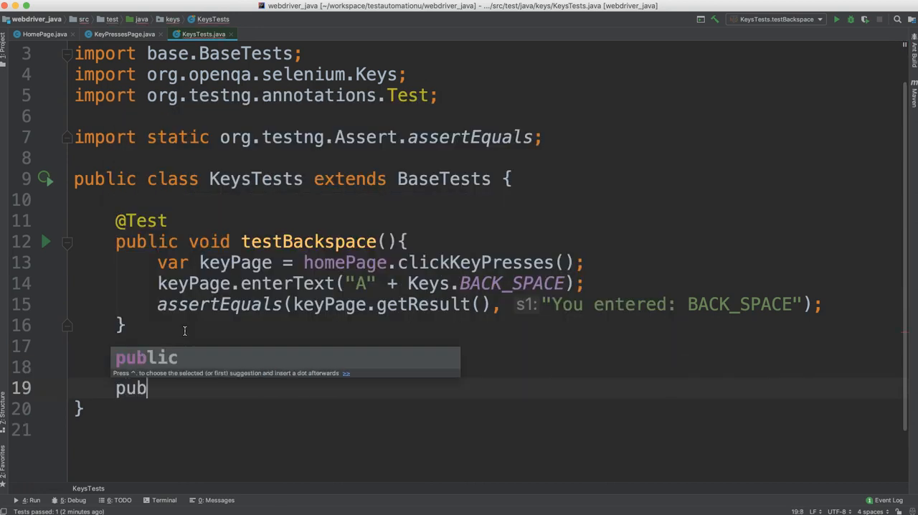
type("lic void testPi(){")
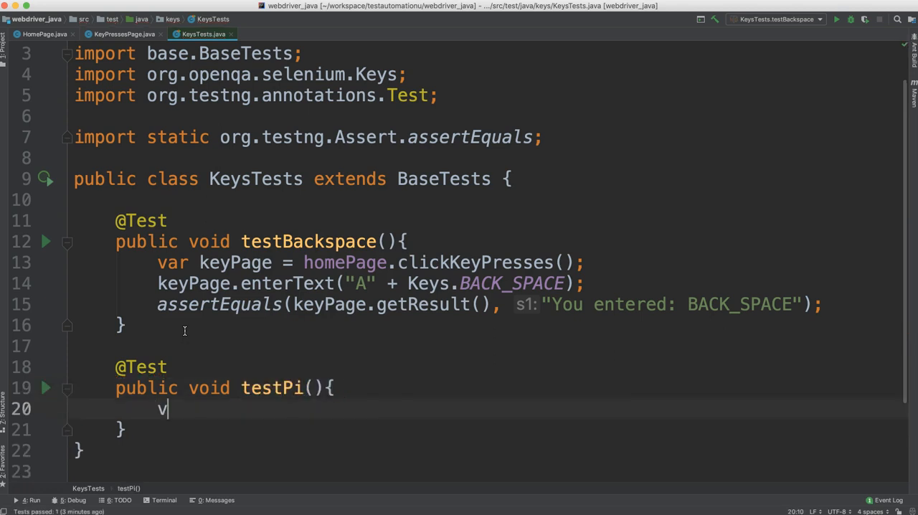
type("ar keyPage = home")
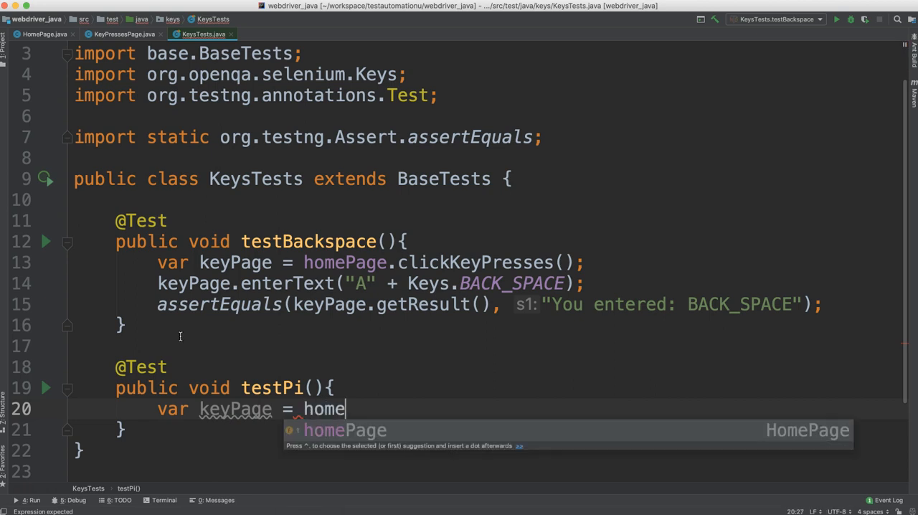
type("Page.clickKeyPresses();")
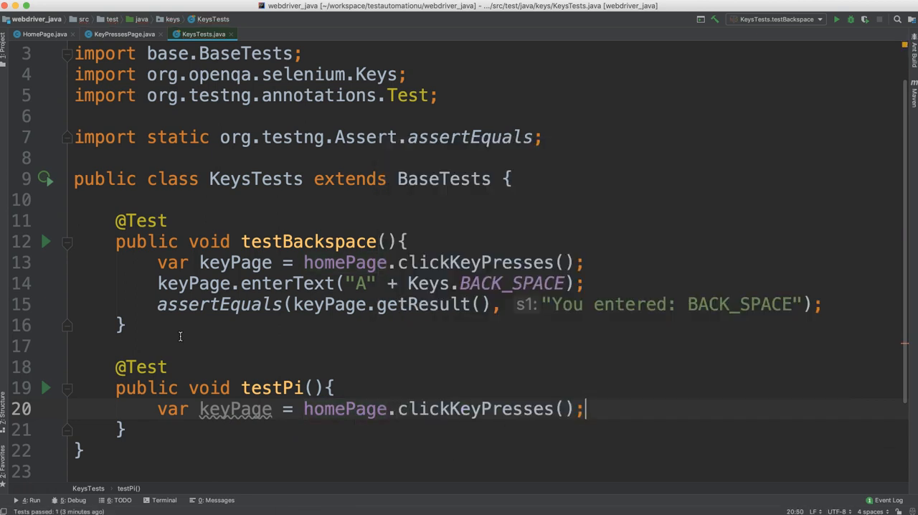
type("keyPage")
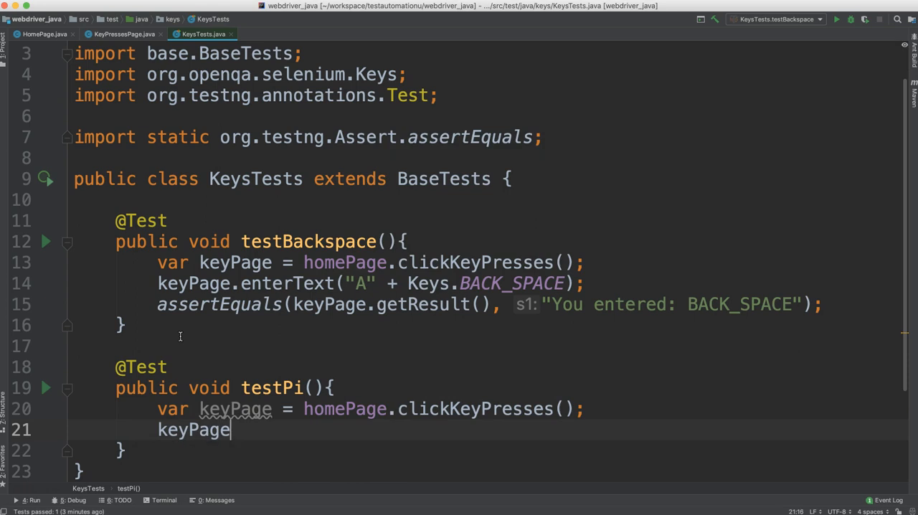
type(".enterPi();")
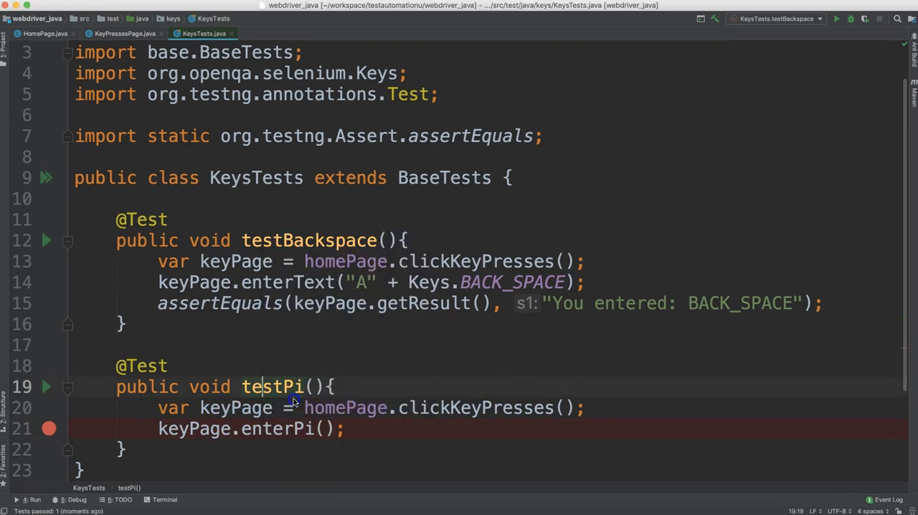
Debug testPi, step into enterPi and step over its Keys.chord line
left_click(863, 18)
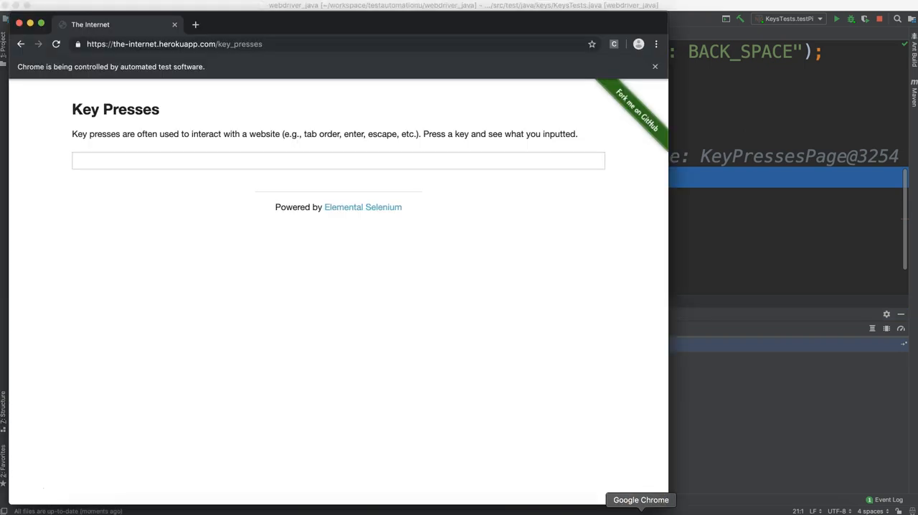
mouse_move(717, 255)
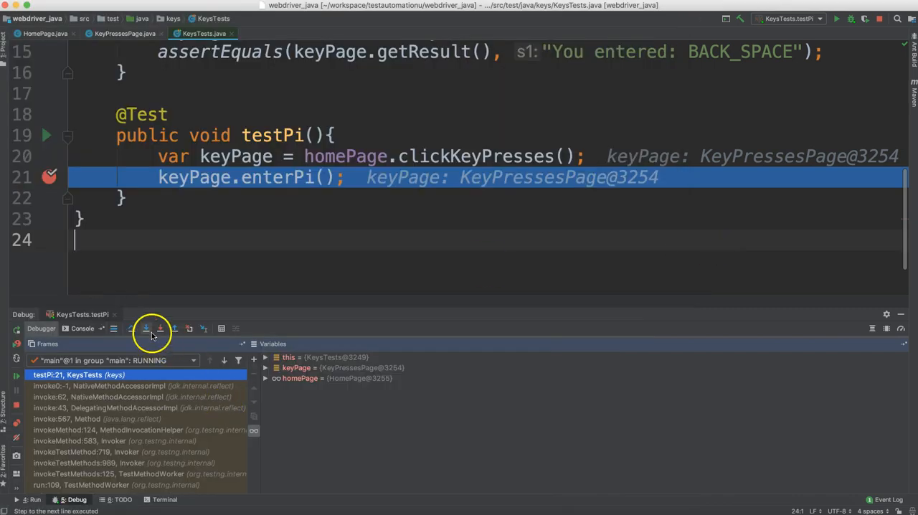
left_click(132, 329)
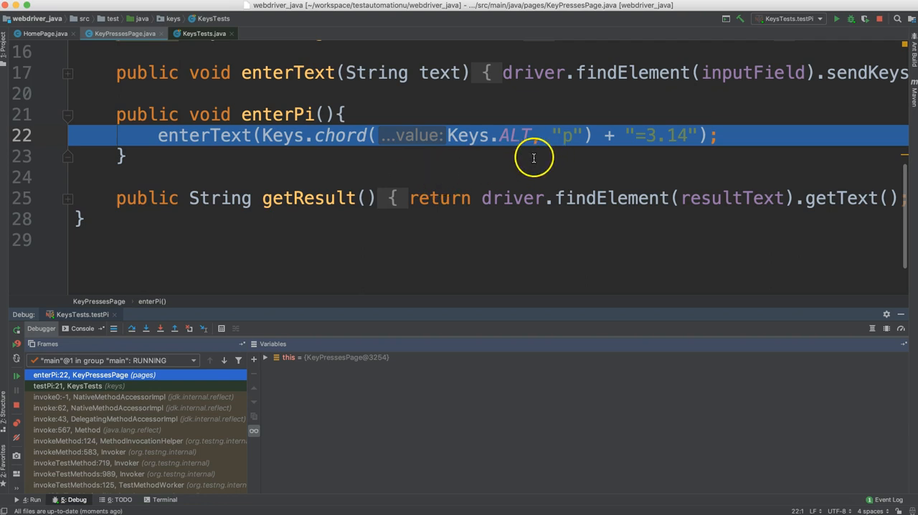
mouse_move(571, 149)
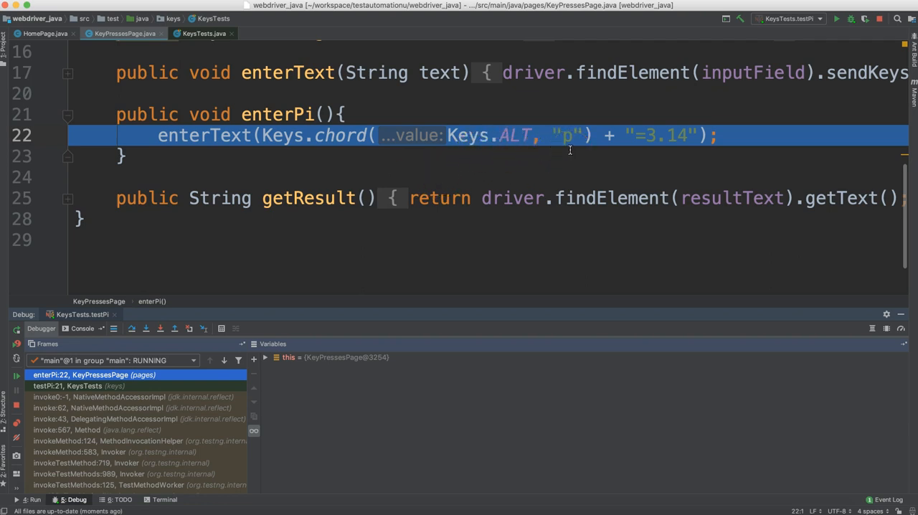
mouse_move(667, 147)
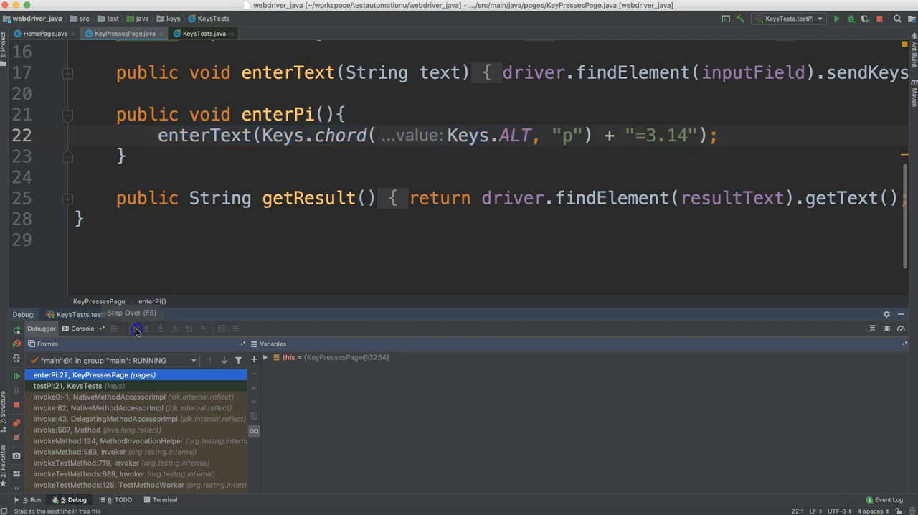
left_click(136, 328)
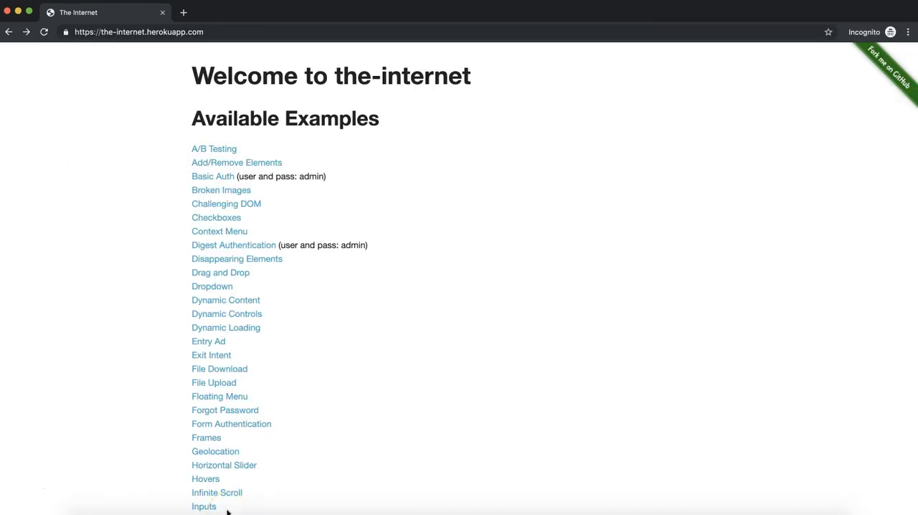
Navigate from the-internet home page to the Horizontal Slider example
left_click(224, 465)
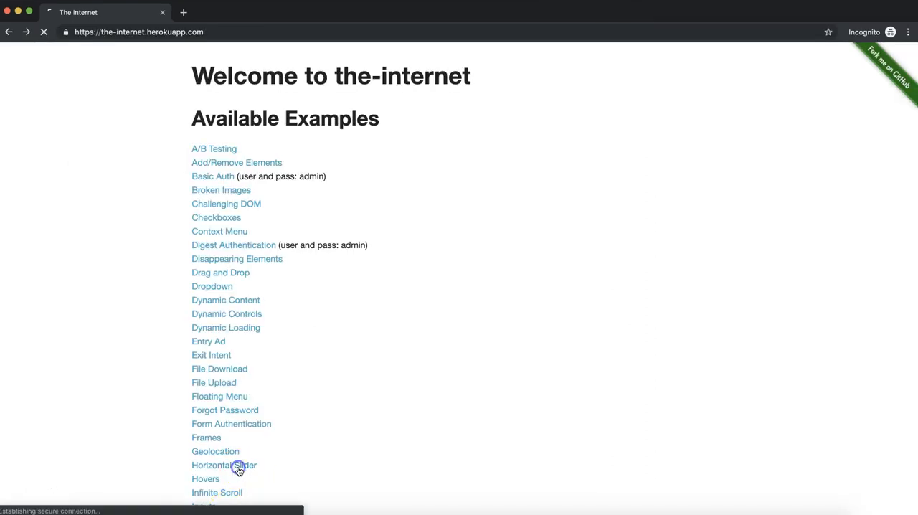
left_click(224, 465)
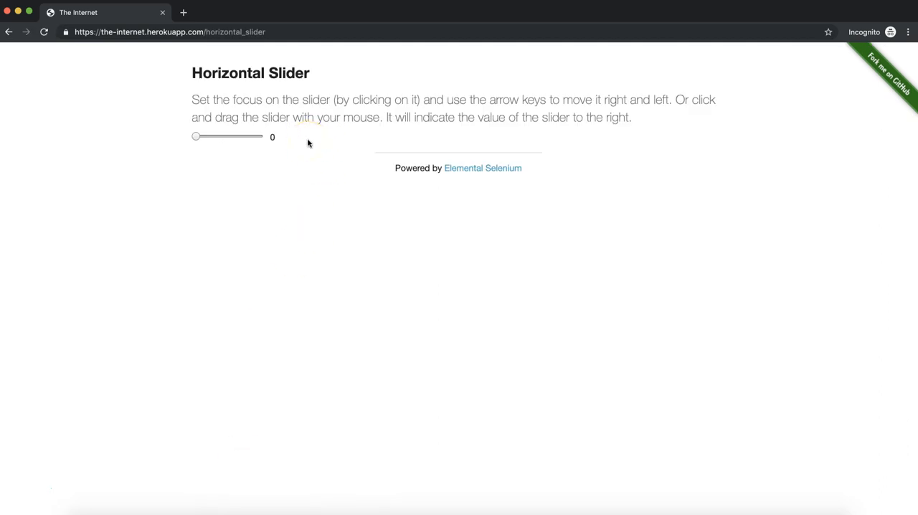
mouse_move(273, 158)
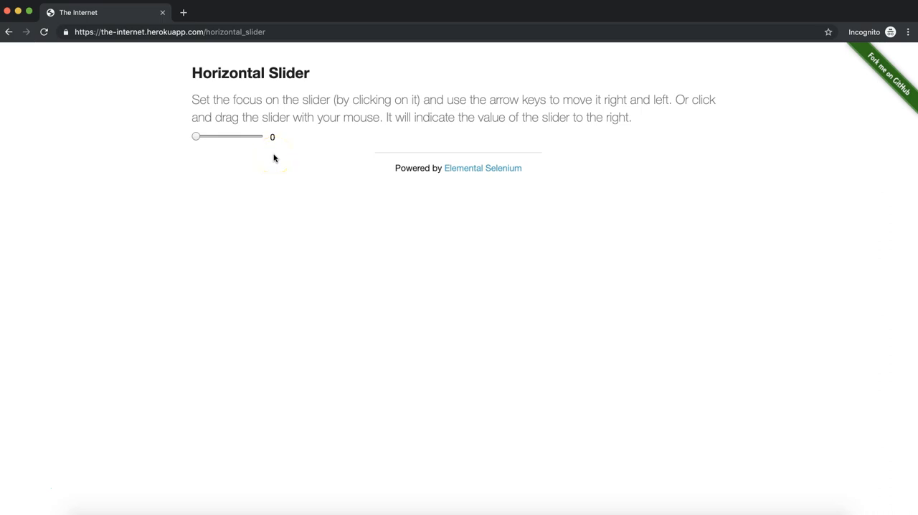